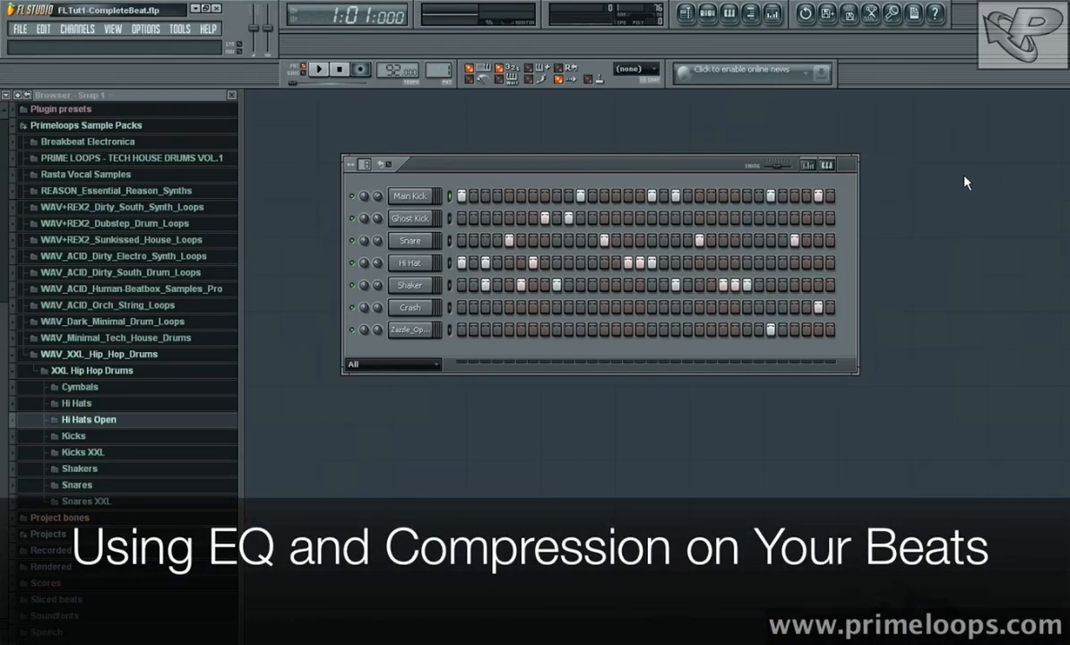
pyautogui.moveTo(728, 115)
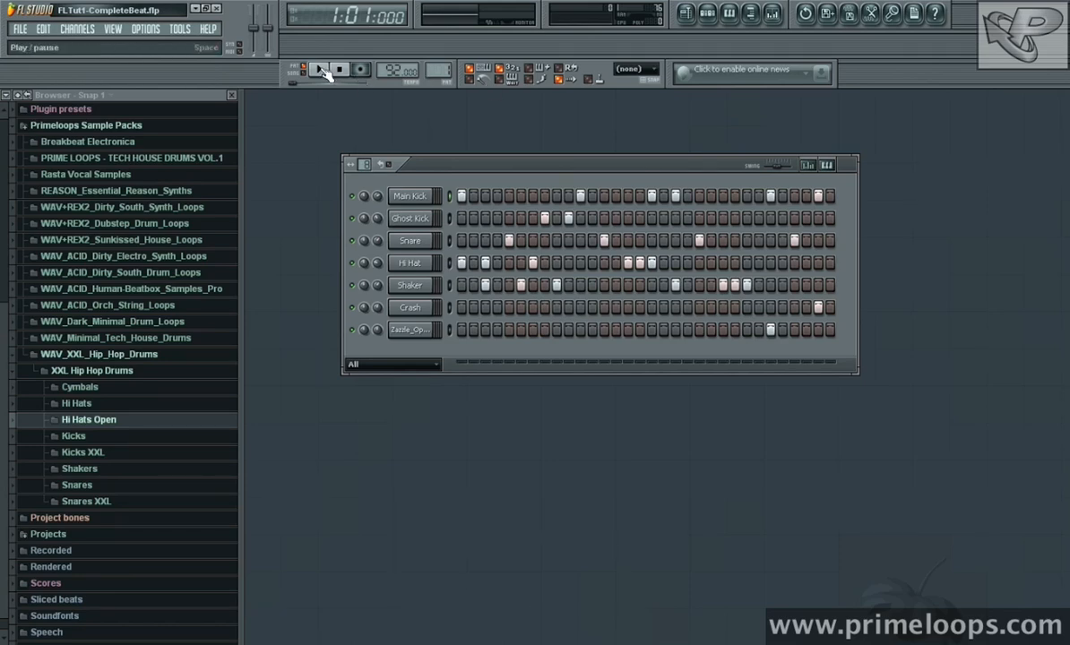
# Step: Play the drum pattern briefly and stop it before working on the master channel
pyautogui.click(319, 70)
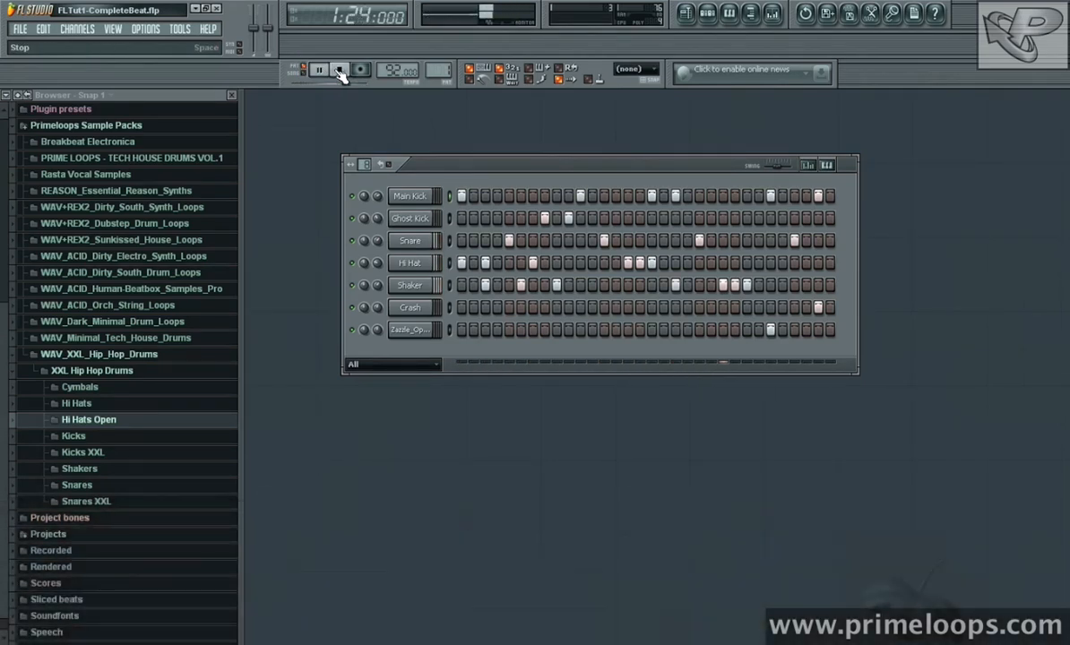
pyautogui.click(319, 70)
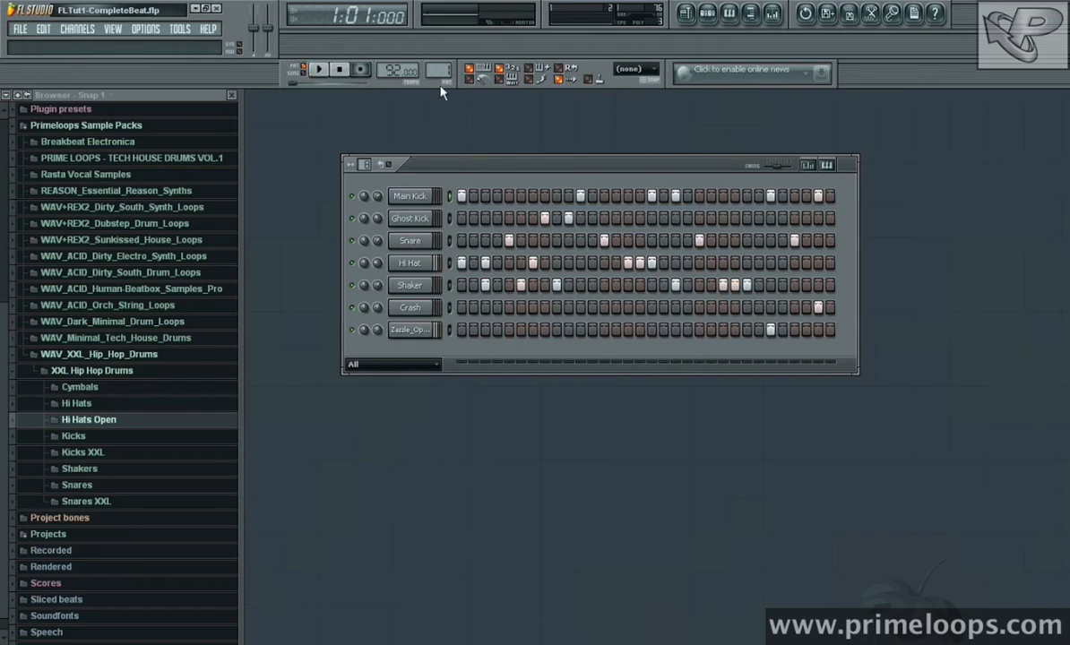
pyautogui.moveTo(899, 144)
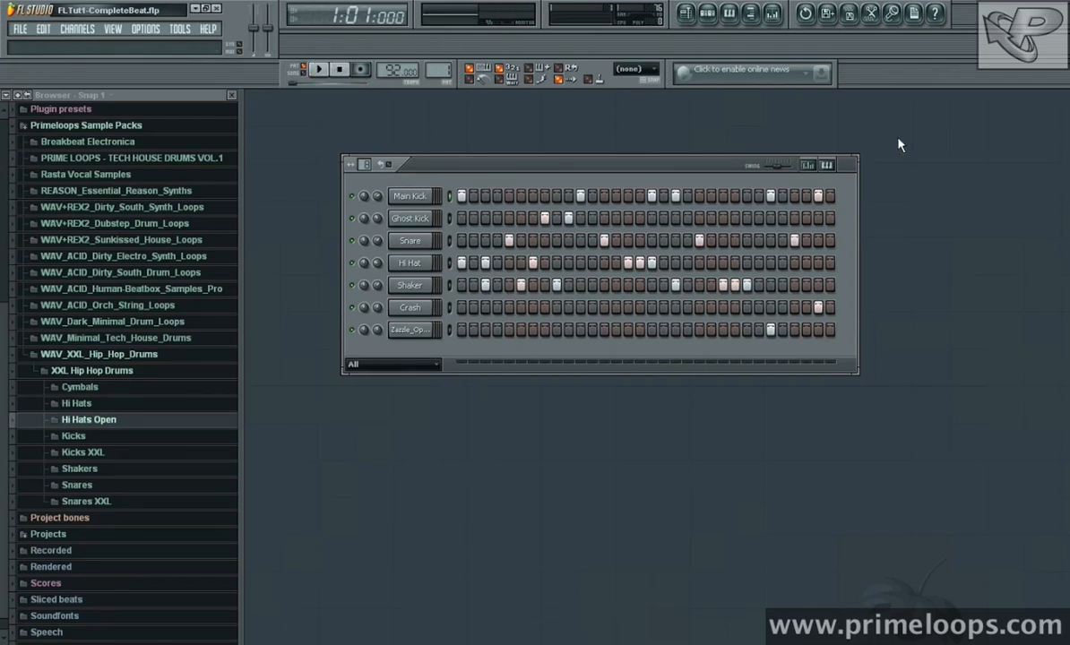
pyautogui.moveTo(838, 147)
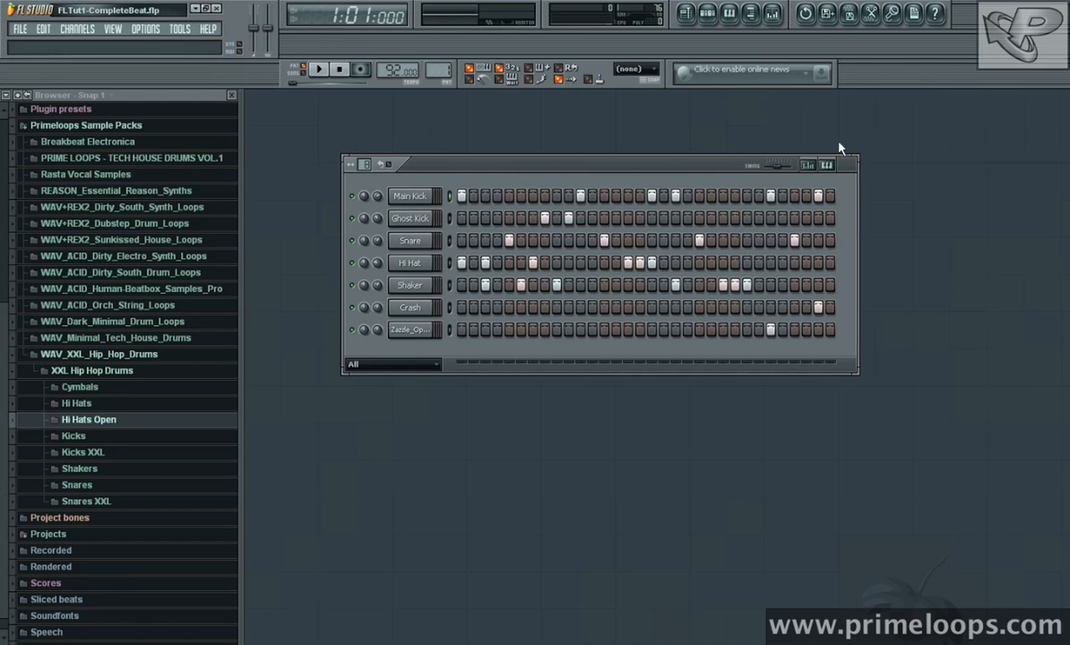
pyautogui.moveTo(932, 162)
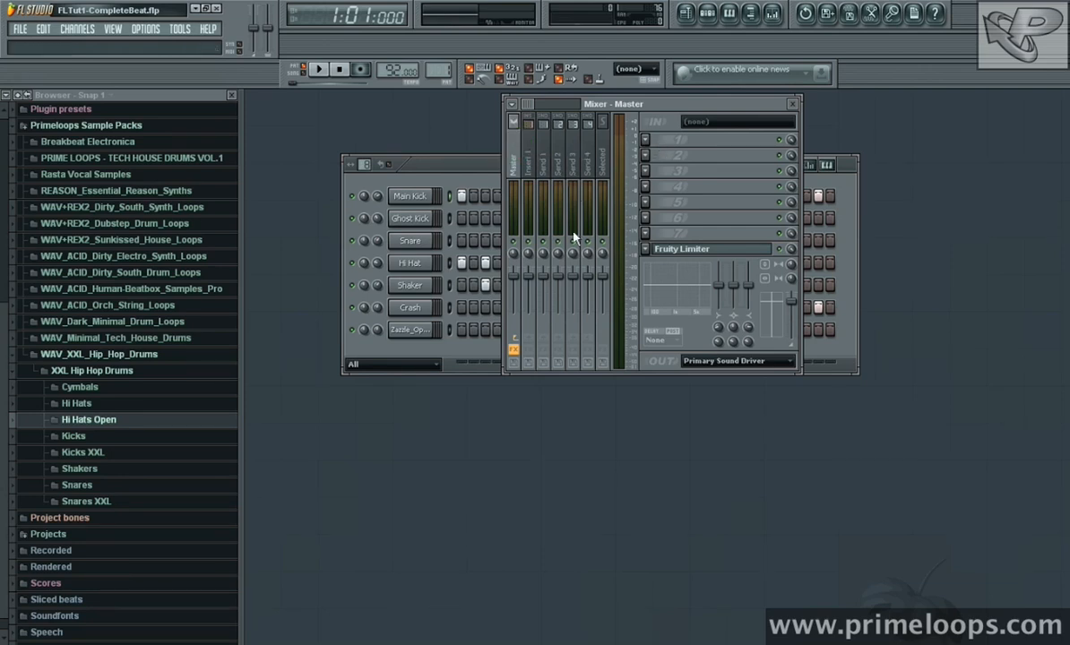
pyautogui.moveTo(688, 161)
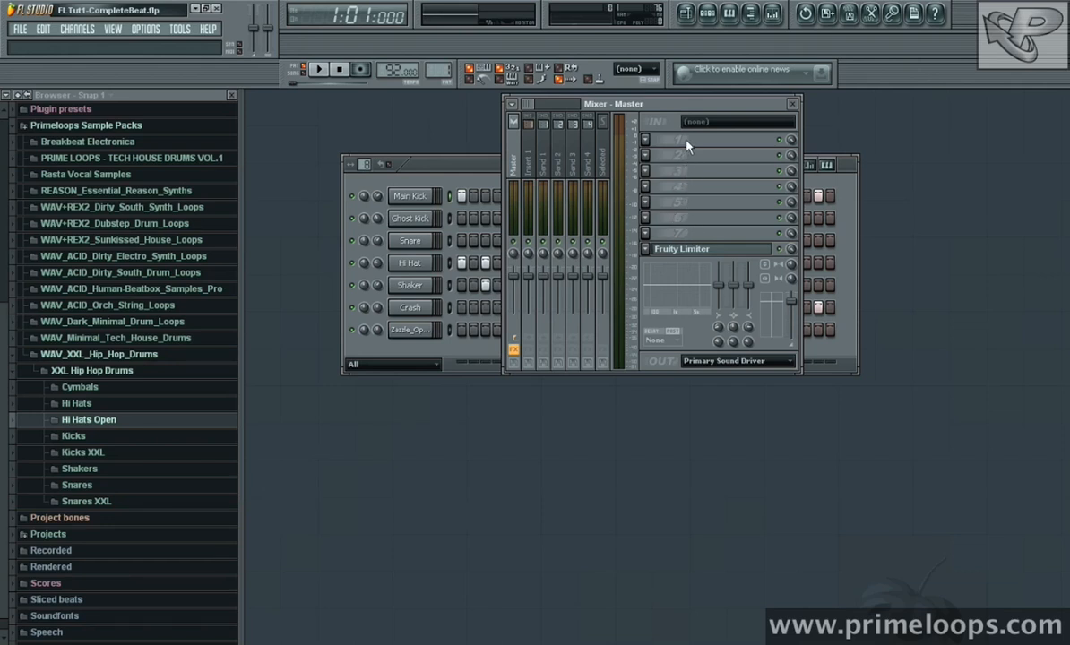
pyautogui.moveTo(587, 190)
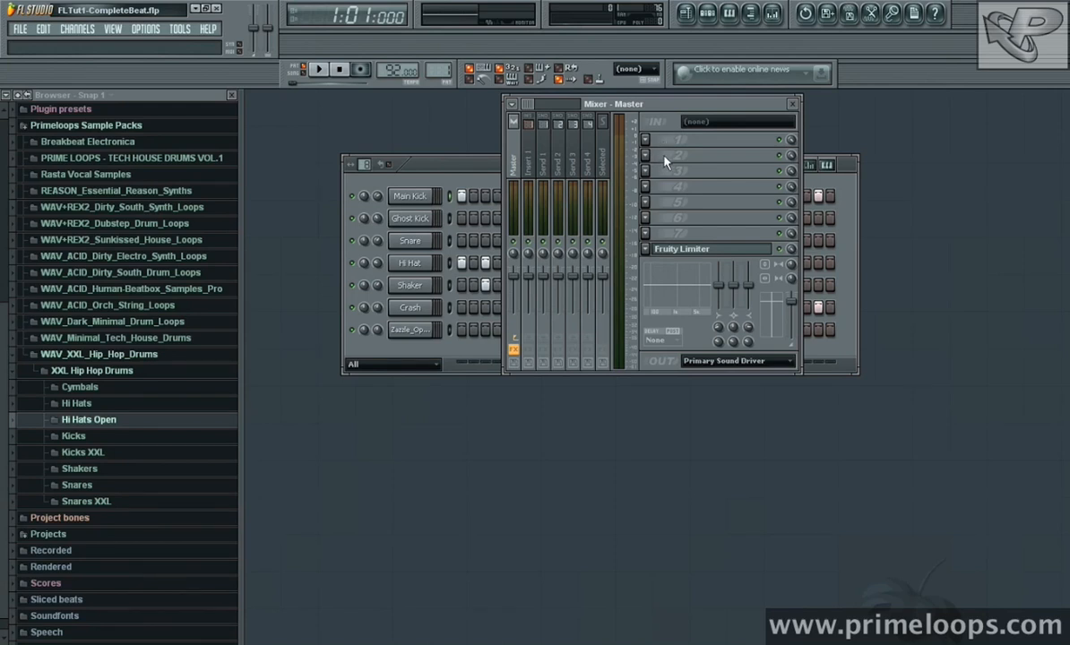
pyautogui.moveTo(666, 161)
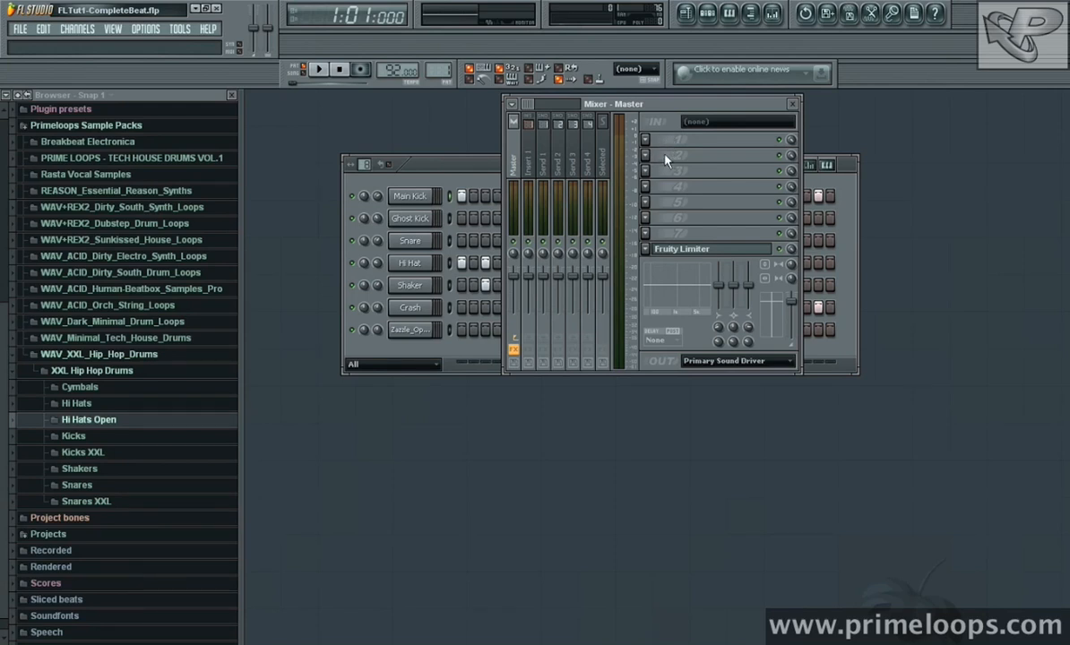
pyautogui.moveTo(670, 142)
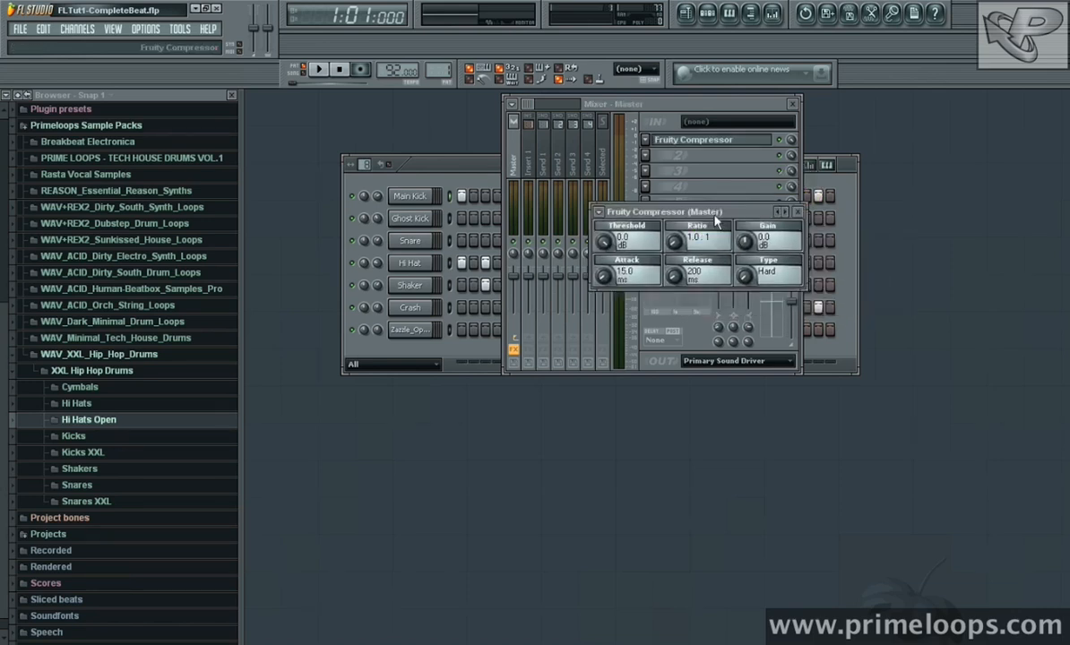
# Step: Move the Fruity Compressor settings window clear of the mixer
pyautogui.moveTo(690, 211); pyautogui.dragTo(370, 122)
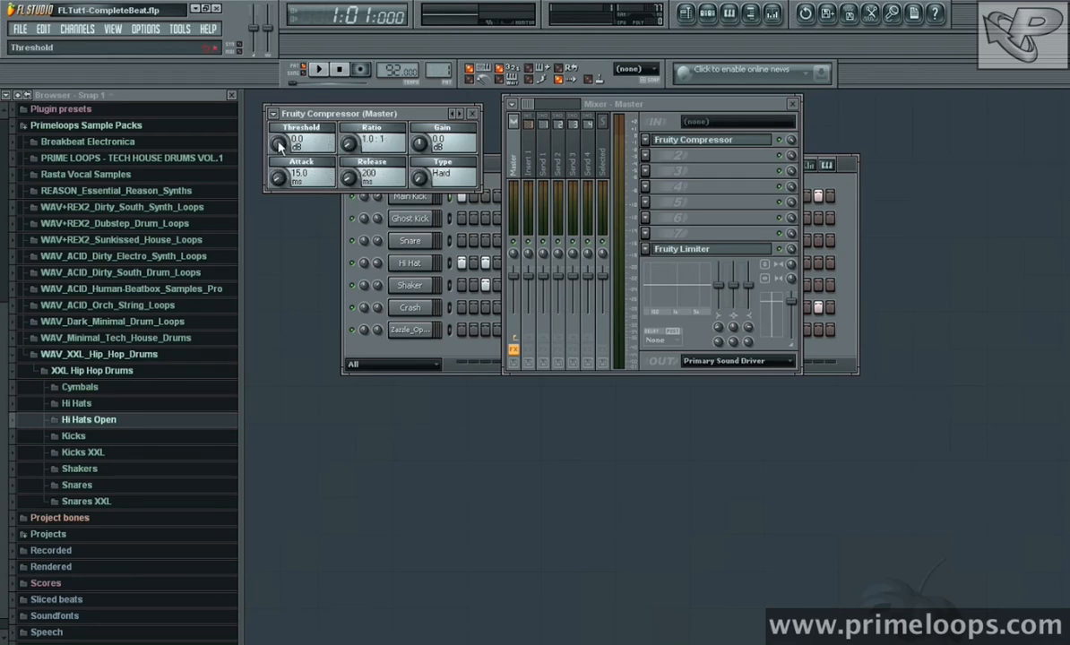
pyautogui.moveTo(297, 181)
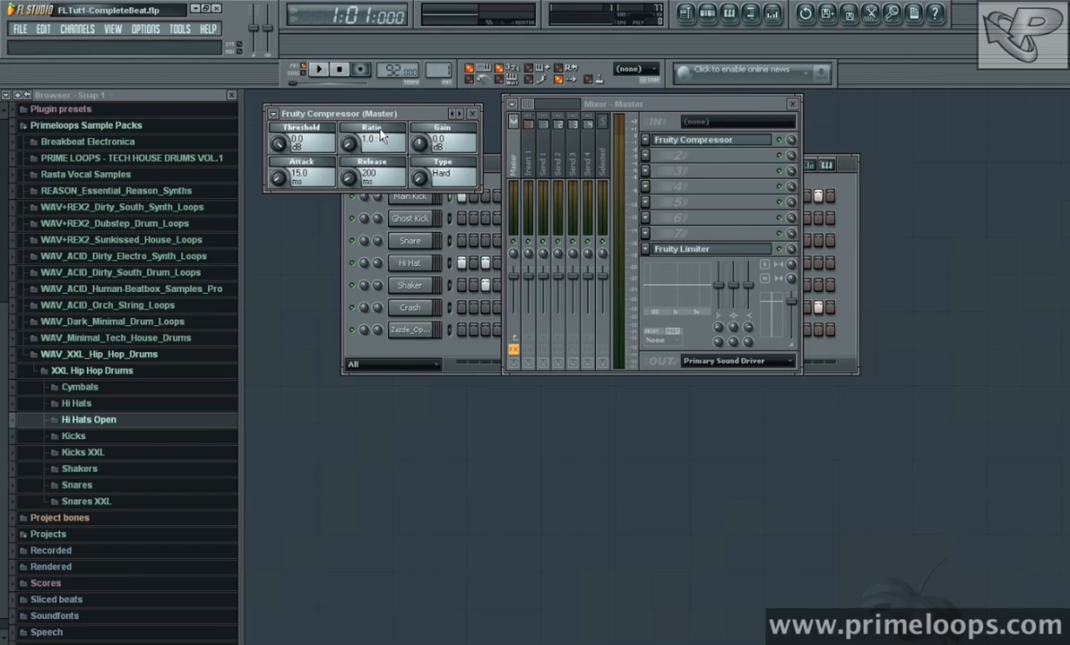
# Step: Raise and fine-tune the Ratio knob on the master Fruity Compressor
pyautogui.moveTo(347, 143); pyautogui.dragTo(348, 140)
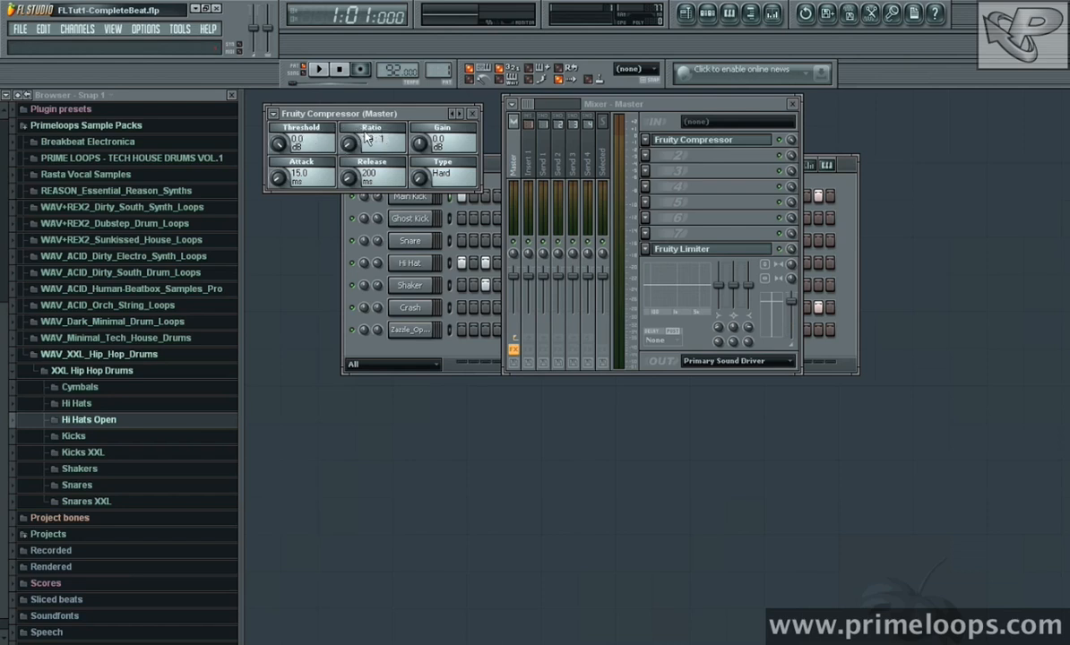
pyautogui.moveTo(371, 143); pyautogui.dragTo(371, 158)
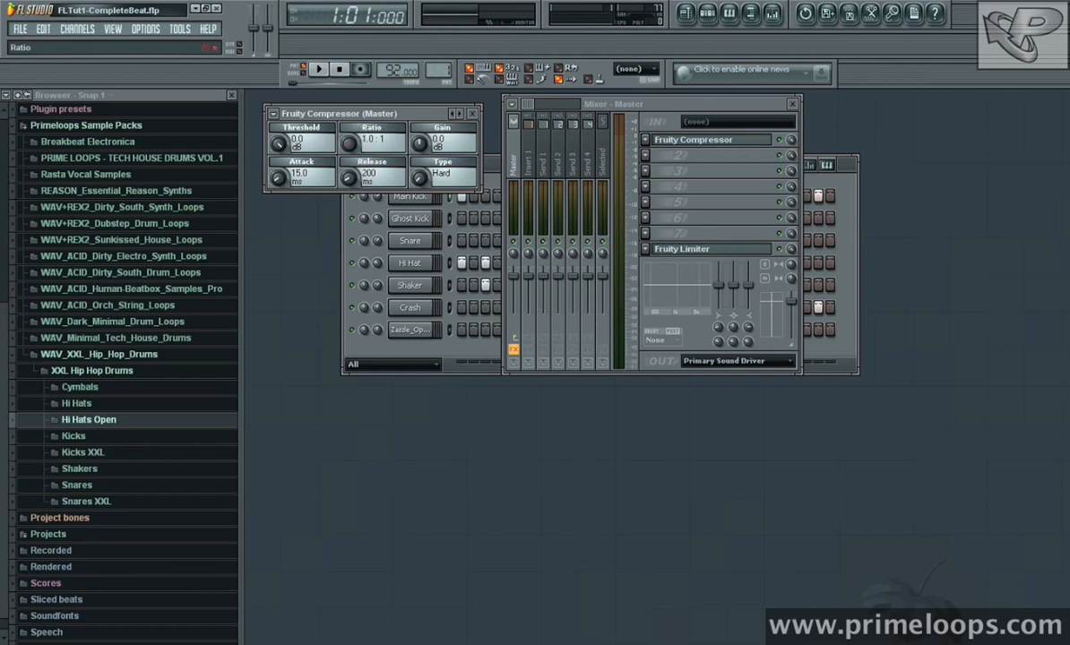
pyautogui.moveTo(349, 144); pyautogui.dragTo(350, 135)
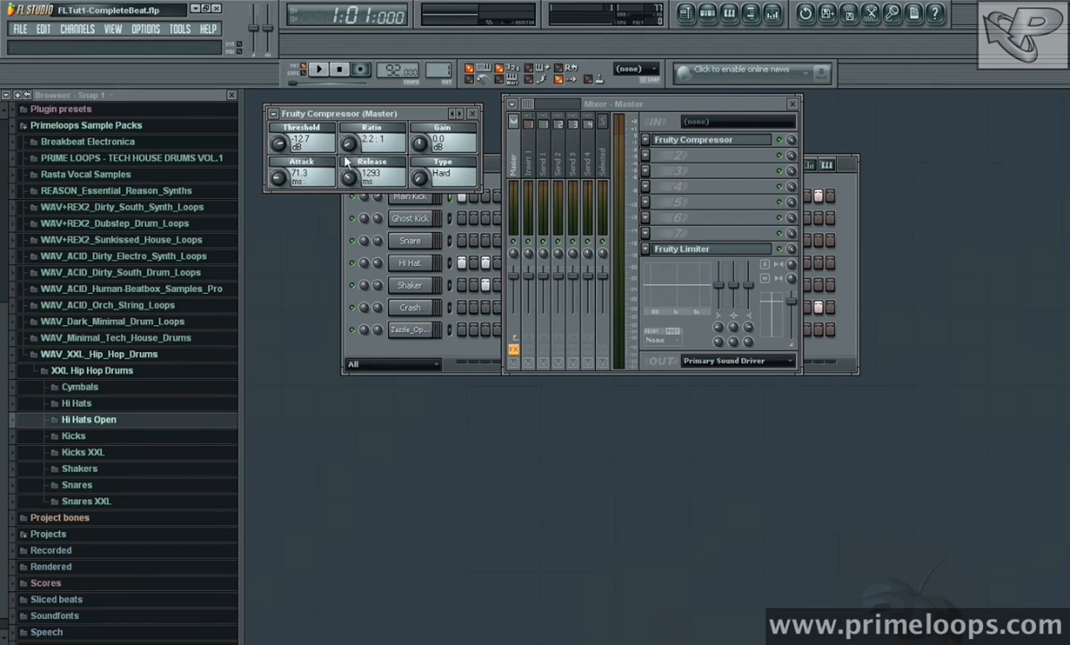
pyautogui.moveTo(265, 143)
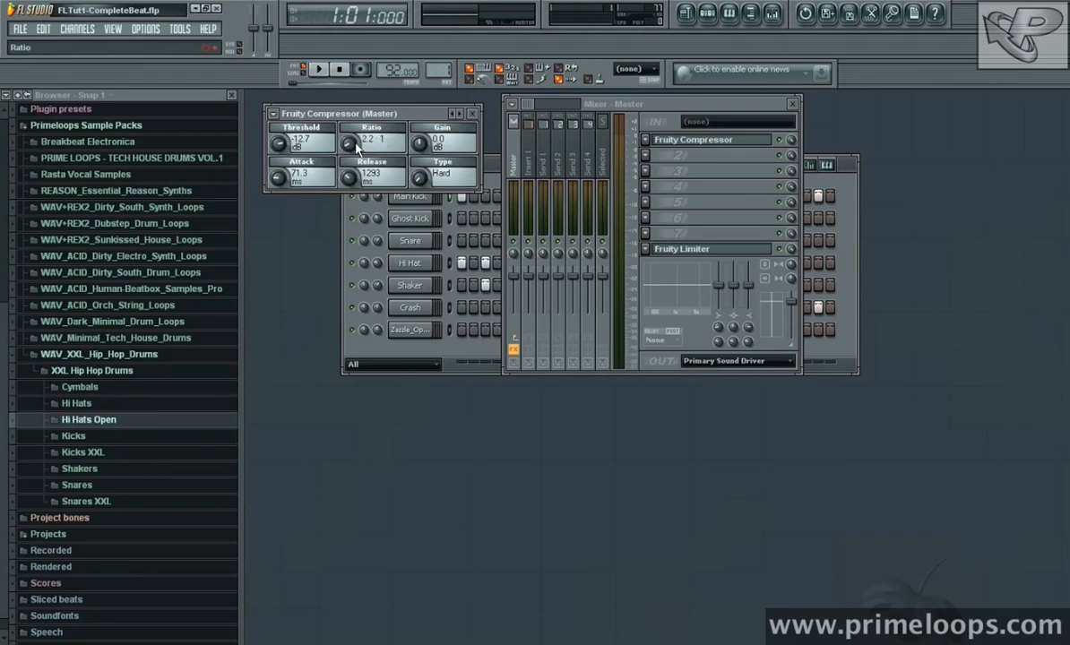
pyautogui.moveTo(421, 135)
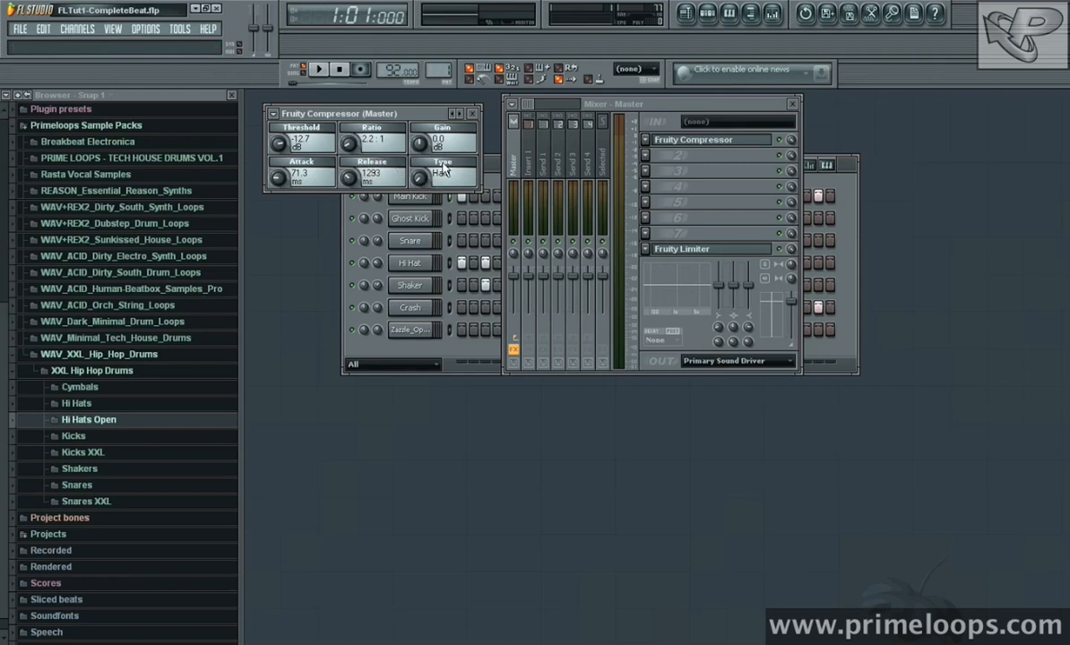
pyautogui.click(440, 177)
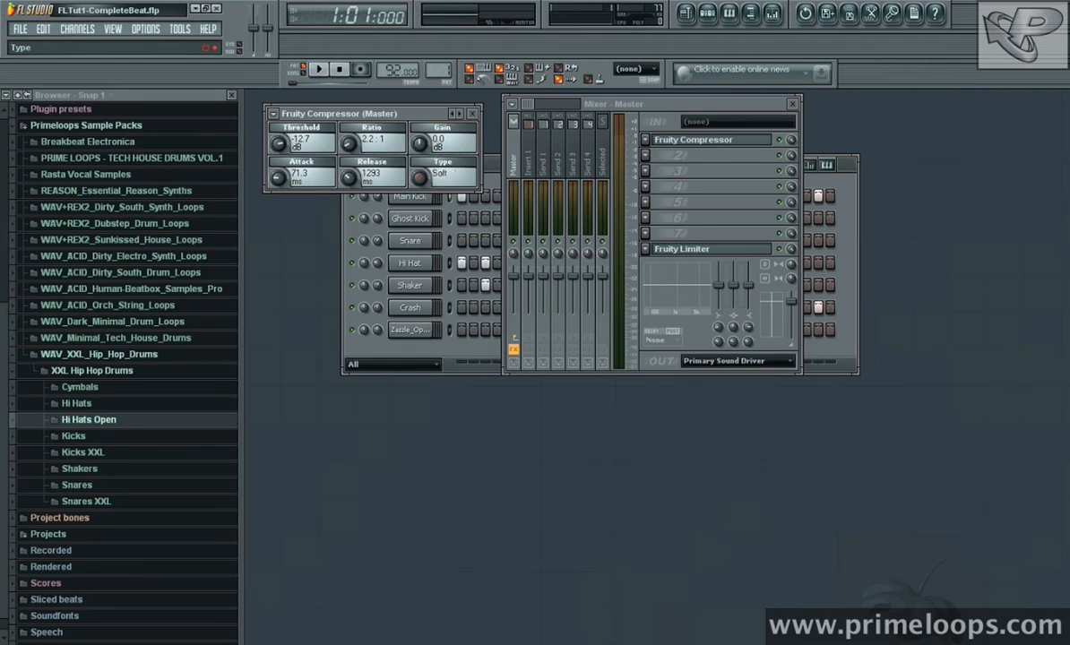
pyautogui.click(441, 172)
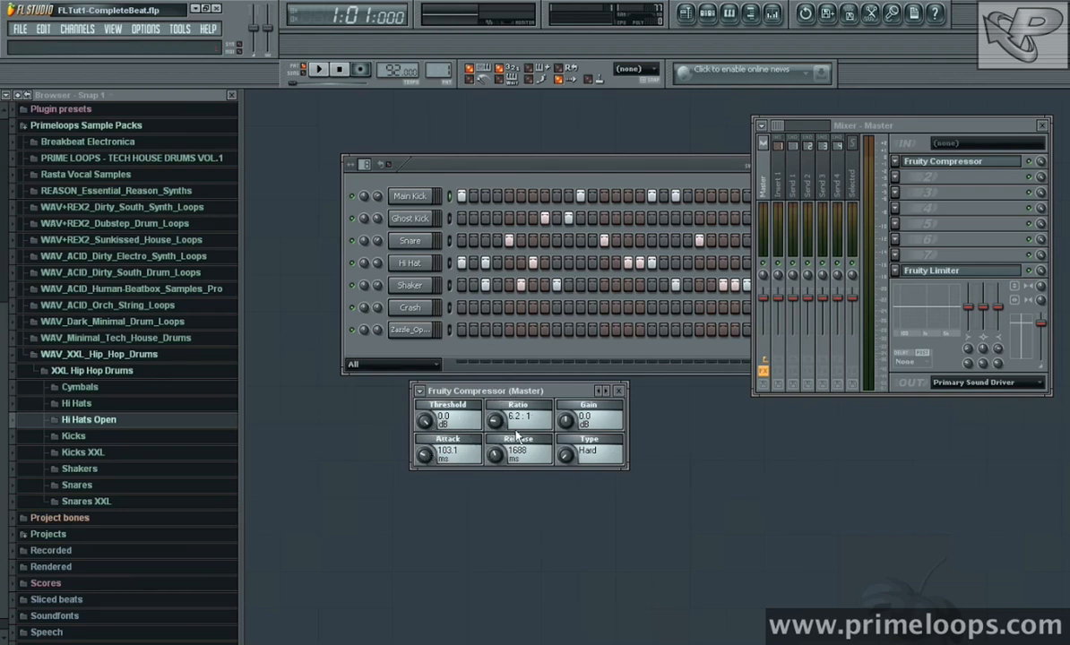
# Step: Adjust the master compressor's Attack knob, then set and fine-tune its Release
pyautogui.moveTo(495, 419); pyautogui.dragTo(494, 435)
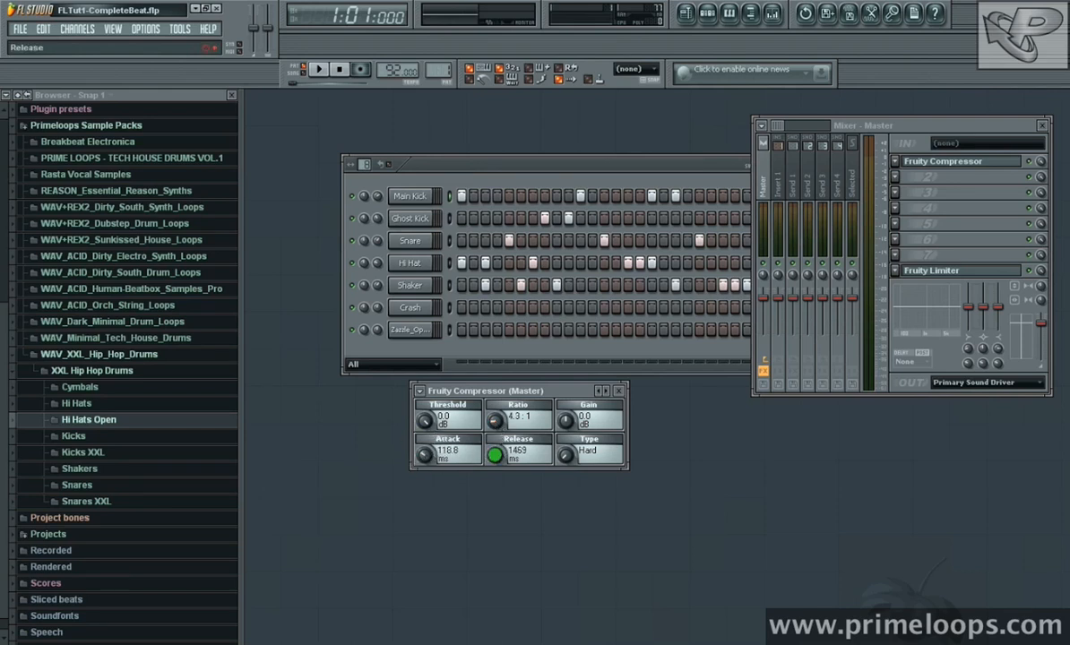
pyautogui.moveTo(494, 455); pyautogui.dragTo(495, 466)
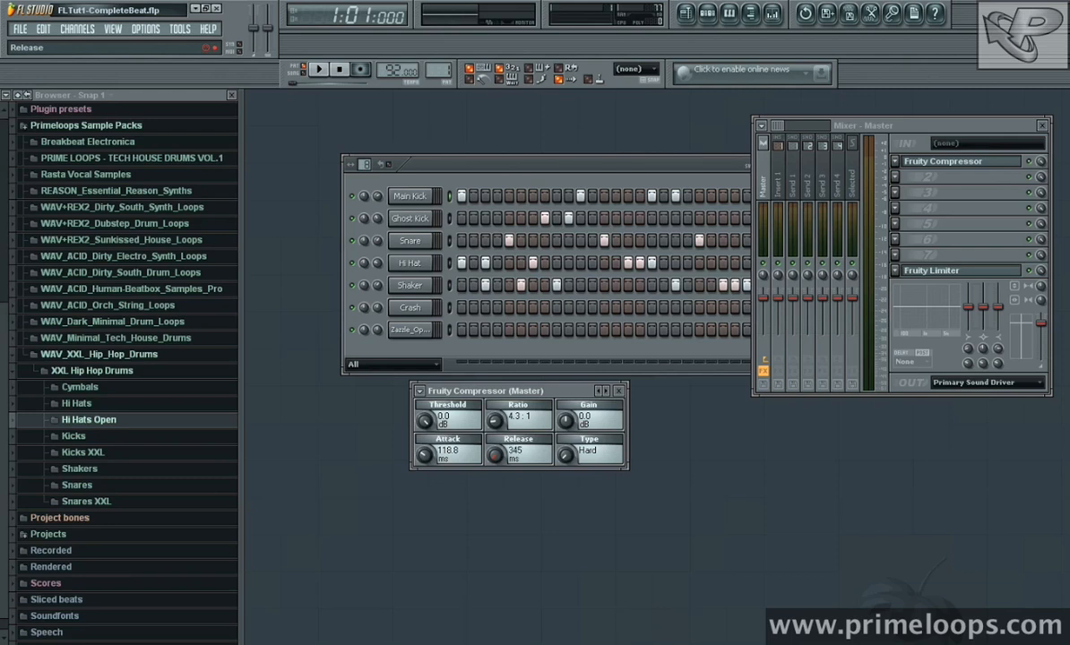
pyautogui.moveTo(494, 457); pyautogui.dragTo(498, 451)
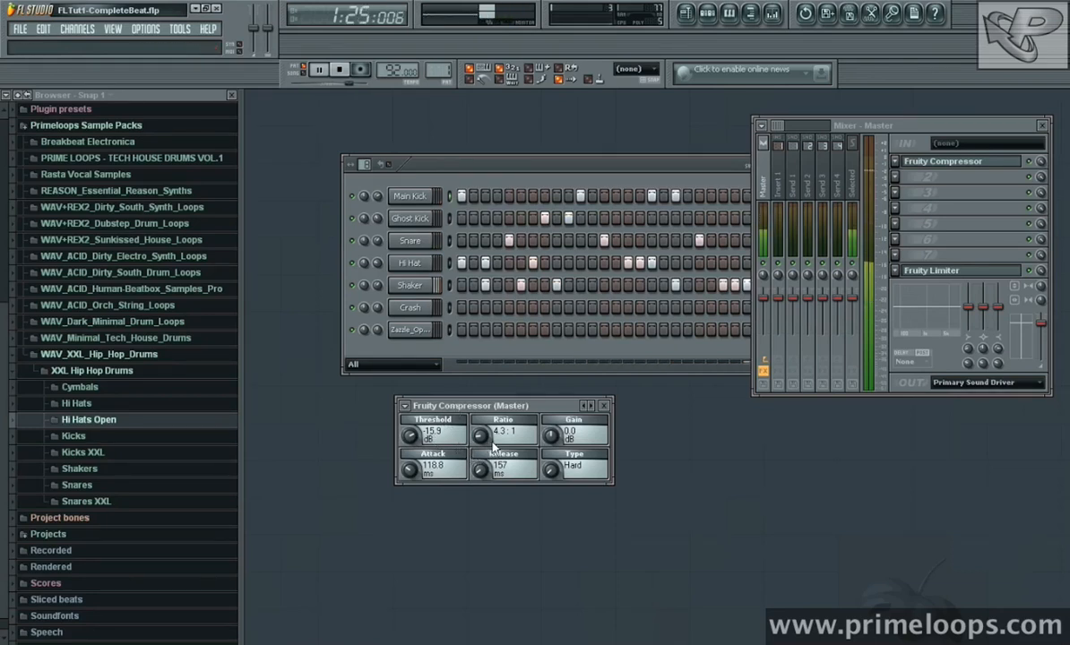
# Step: Stop the beat after retuning the compressor's threshold, ratio and gain by ear
pyautogui.click(338, 68)
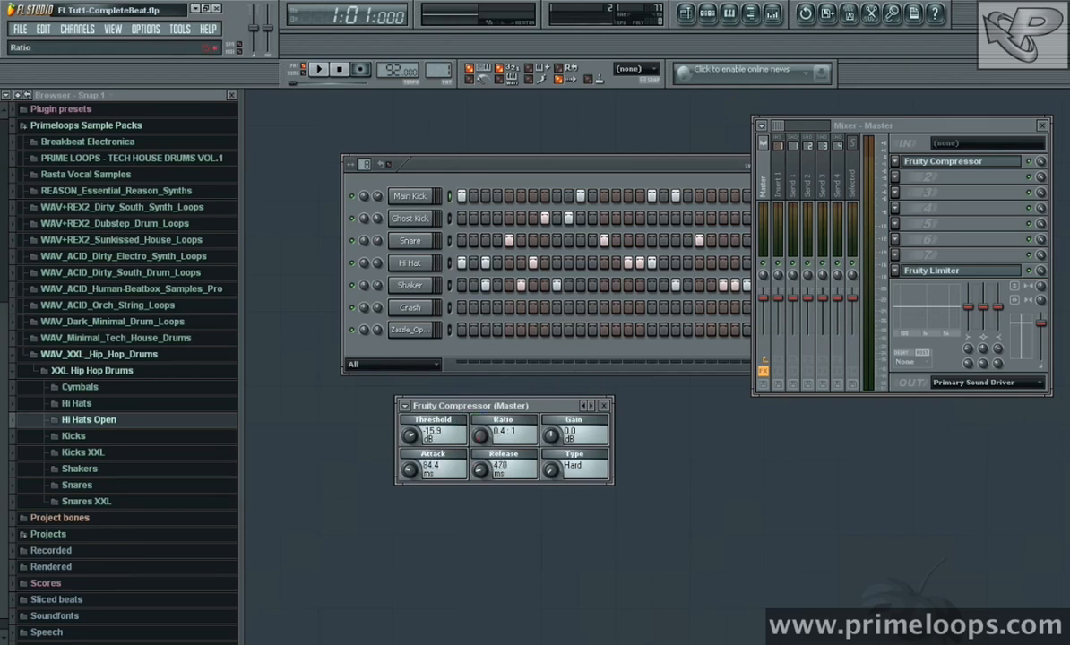
# Step: Retune the master compressor's attack and settle its ratio while the beat plays
pyautogui.moveTo(501, 436); pyautogui.dragTo(501, 413)
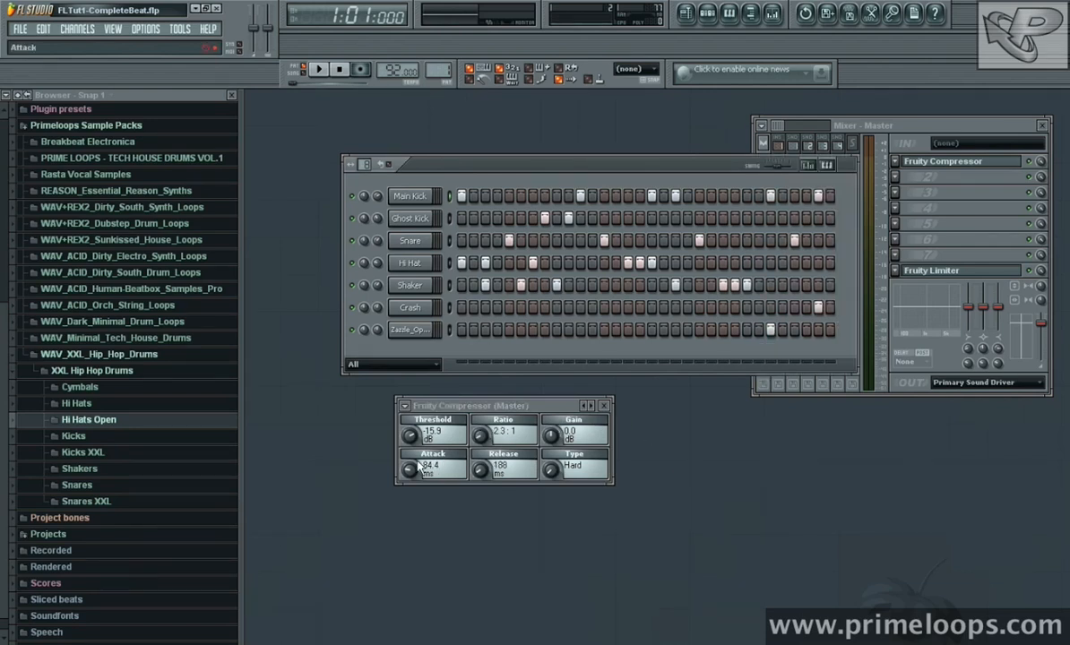
pyautogui.moveTo(408, 469); pyautogui.dragTo(409, 457)
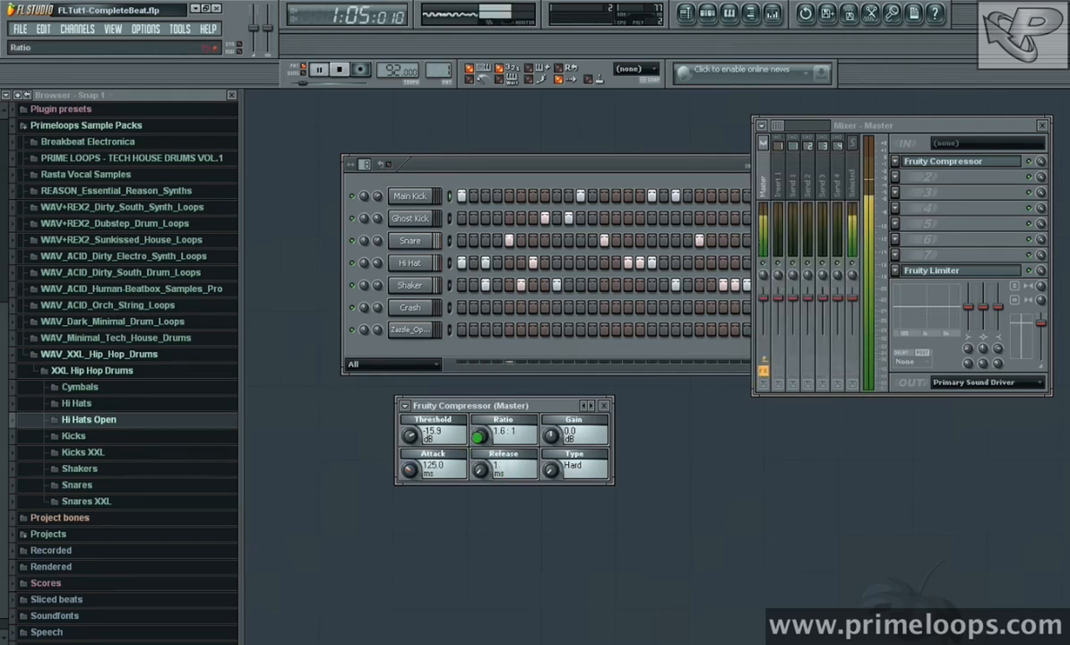
pyautogui.moveTo(477, 437); pyautogui.dragTo(477, 412)
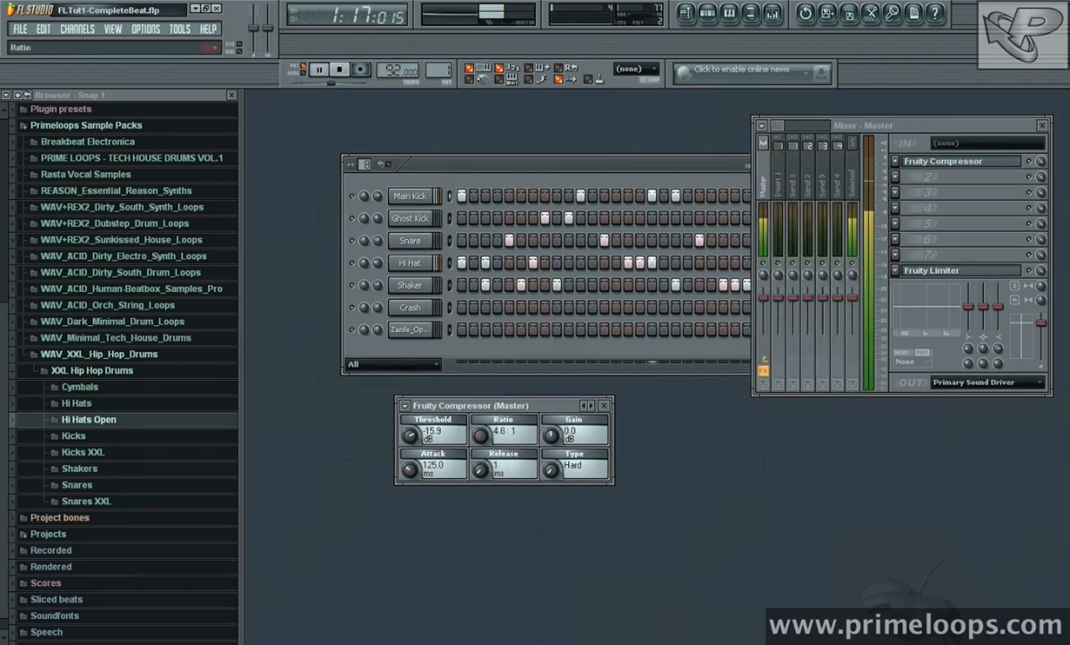
pyautogui.moveTo(480, 470); pyautogui.dragTo(480, 439)
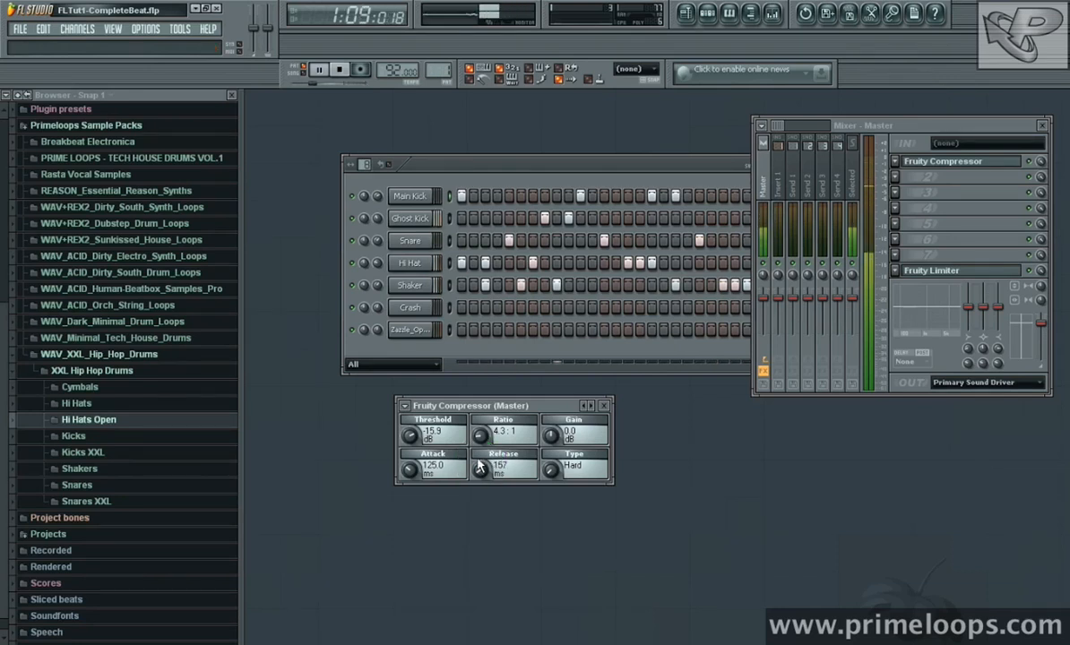
pyautogui.moveTo(480, 436); pyautogui.dragTo(480, 448)
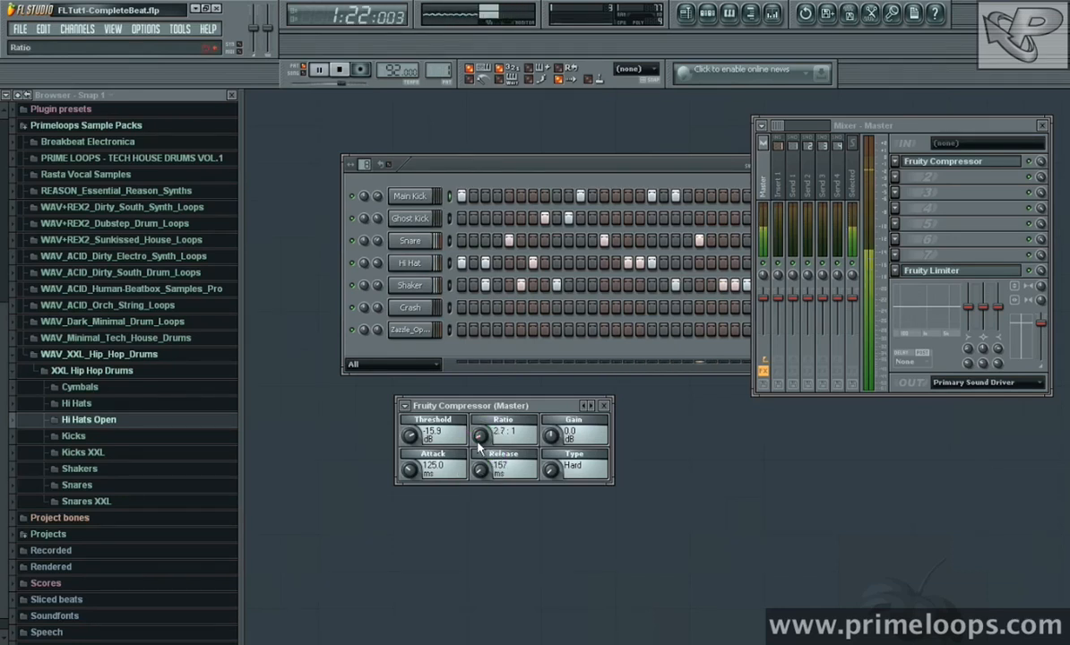
pyautogui.moveTo(409, 469); pyautogui.dragTo(408, 466)
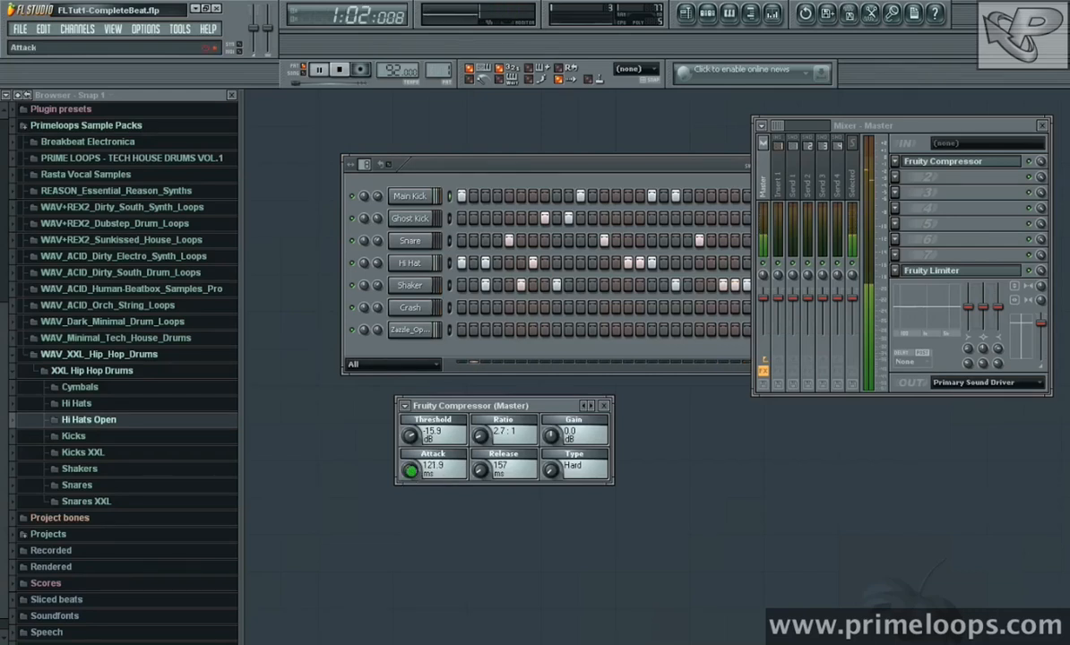
pyautogui.moveTo(408, 469); pyautogui.dragTo(409, 484)
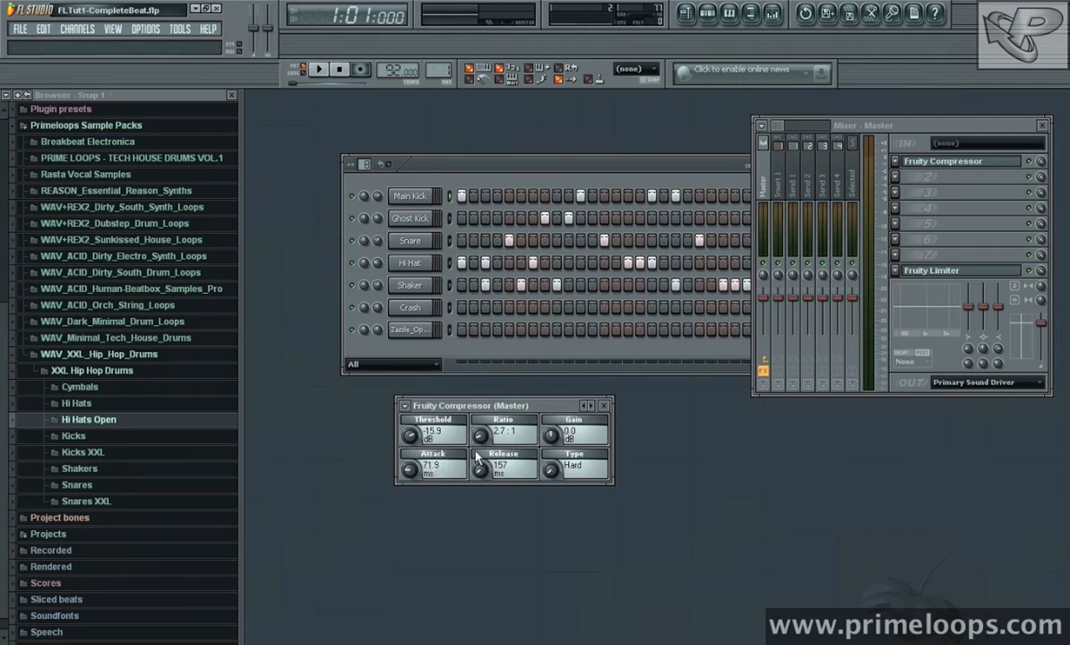
# Step: Fine-tune the compressor's attack and push its ratio higher in small moves
pyautogui.moveTo(408, 466); pyautogui.dragTo(408, 457)
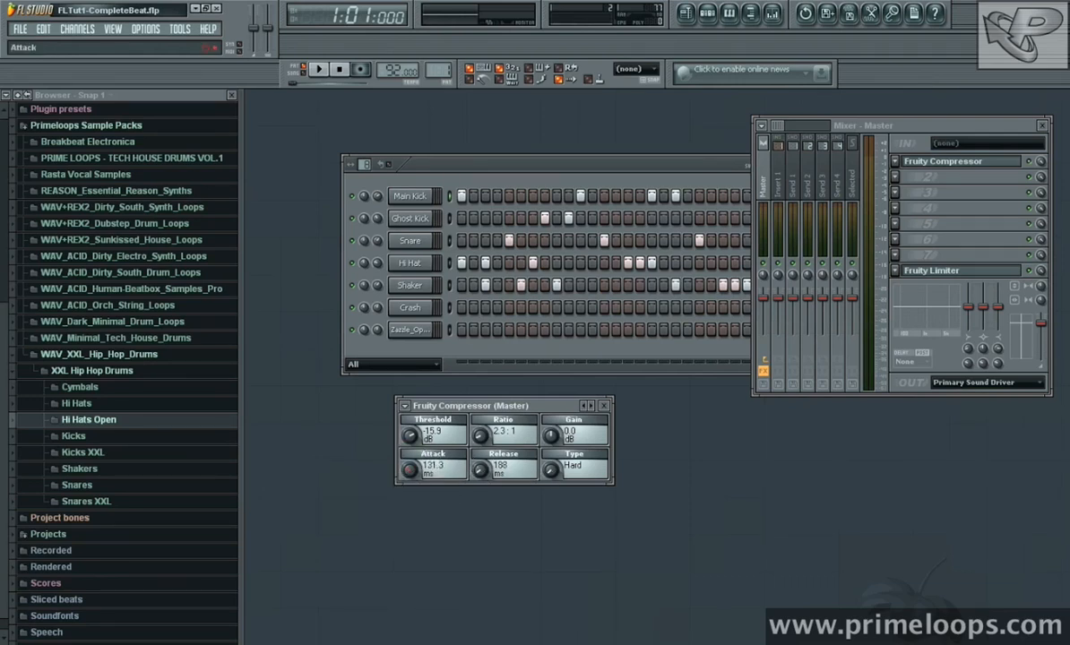
pyautogui.moveTo(480, 439); pyautogui.dragTo(480, 432)
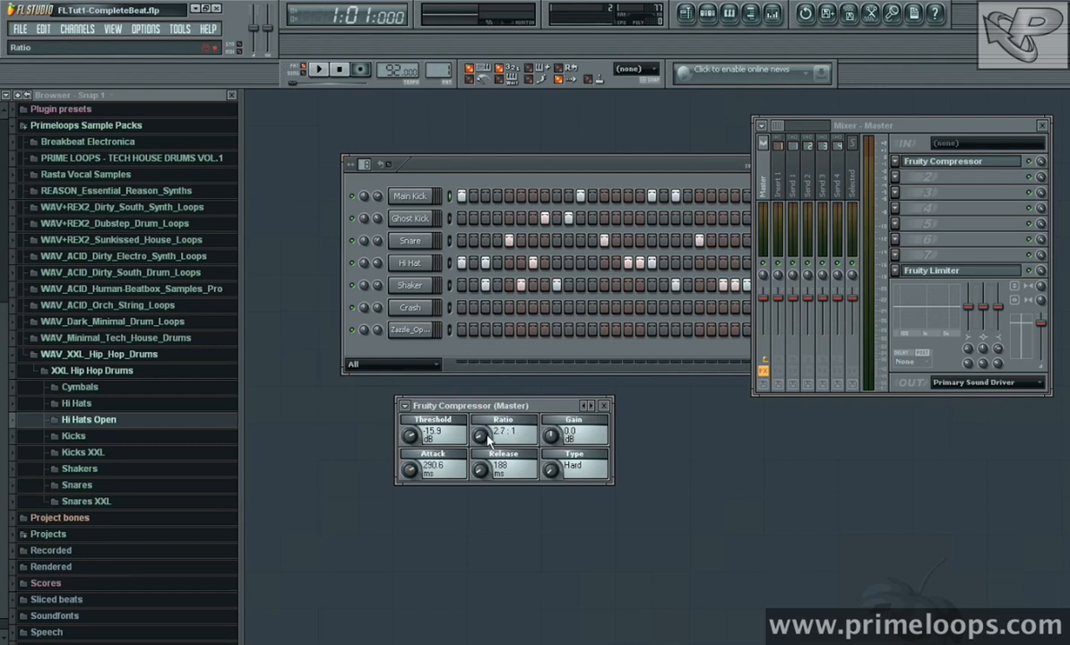
pyautogui.moveTo(480, 437); pyautogui.dragTo(480, 421)
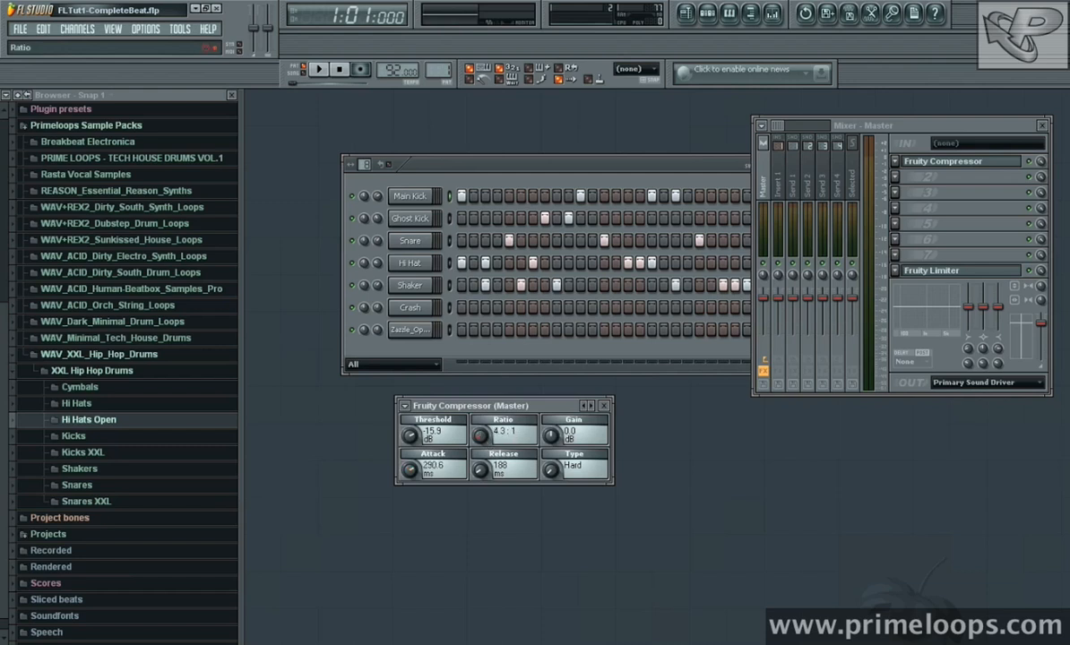
pyautogui.moveTo(480, 434); pyautogui.dragTo(487, 421)
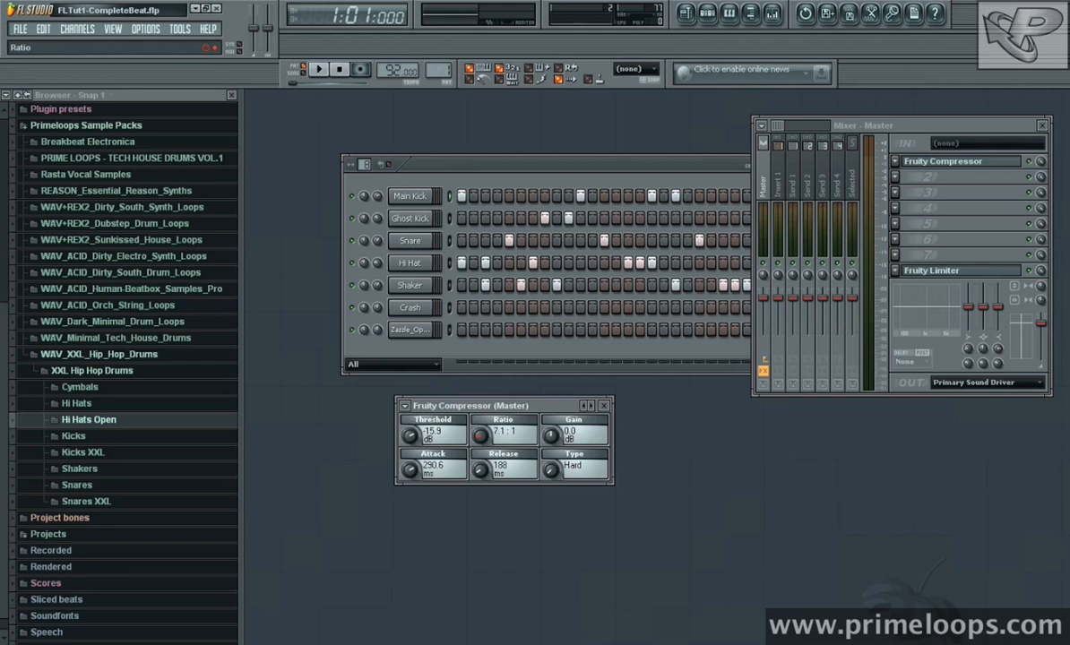
pyautogui.moveTo(480, 436); pyautogui.dragTo(480, 421)
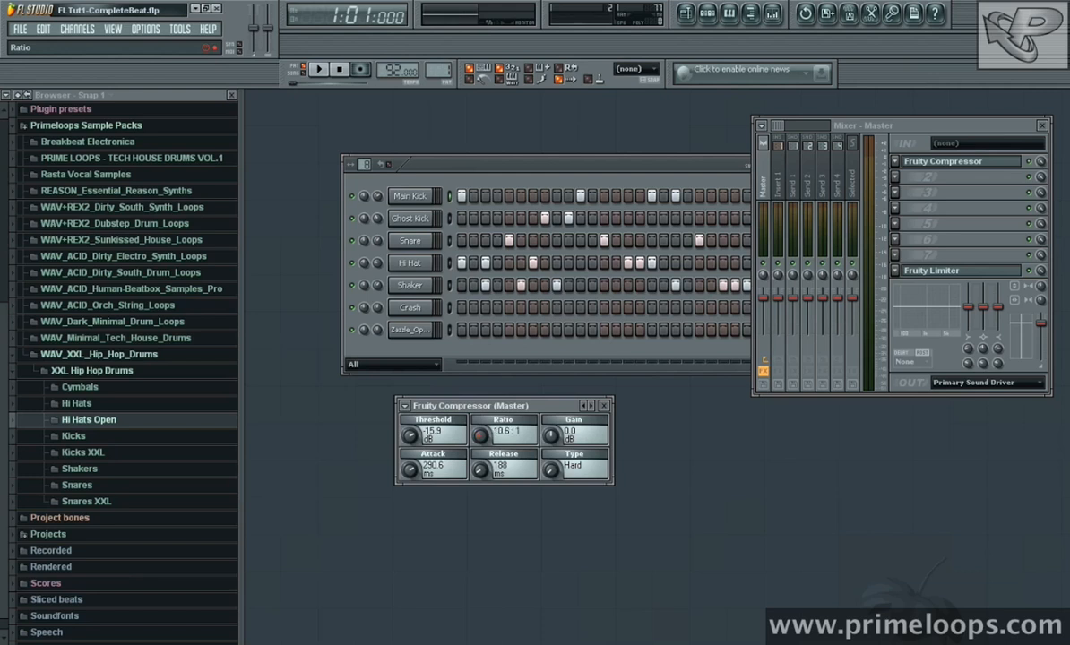
pyautogui.moveTo(480, 434); pyautogui.dragTo(480, 428)
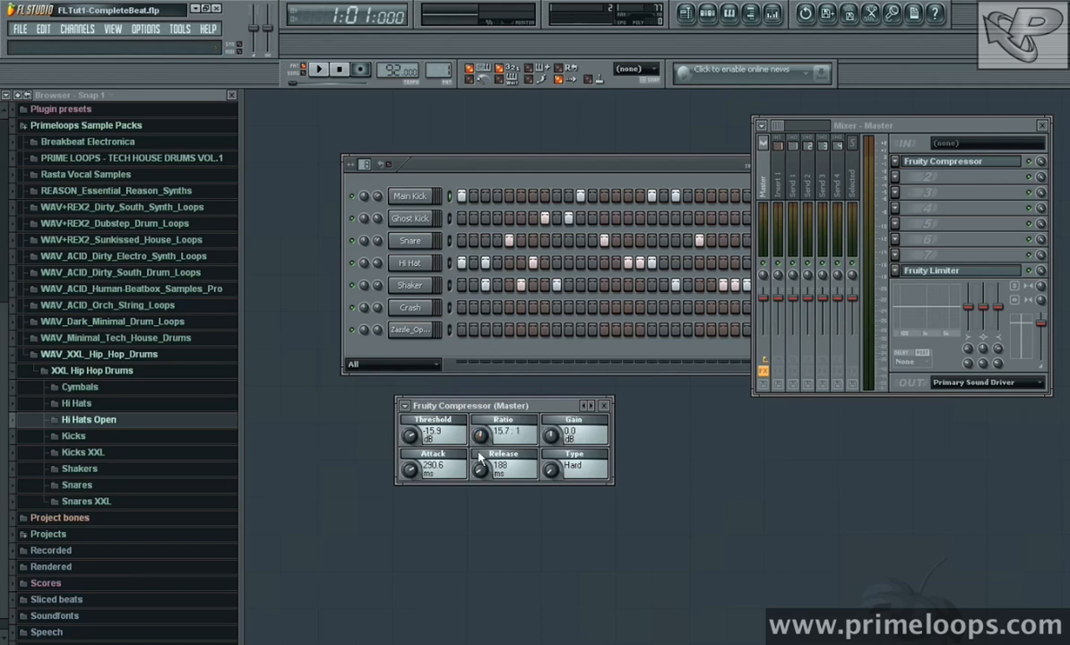
# Step: Shape the compressor's release time, nudge the ratio up again, and stop playback
pyautogui.moveTo(480, 466); pyautogui.dragTo(480, 448)
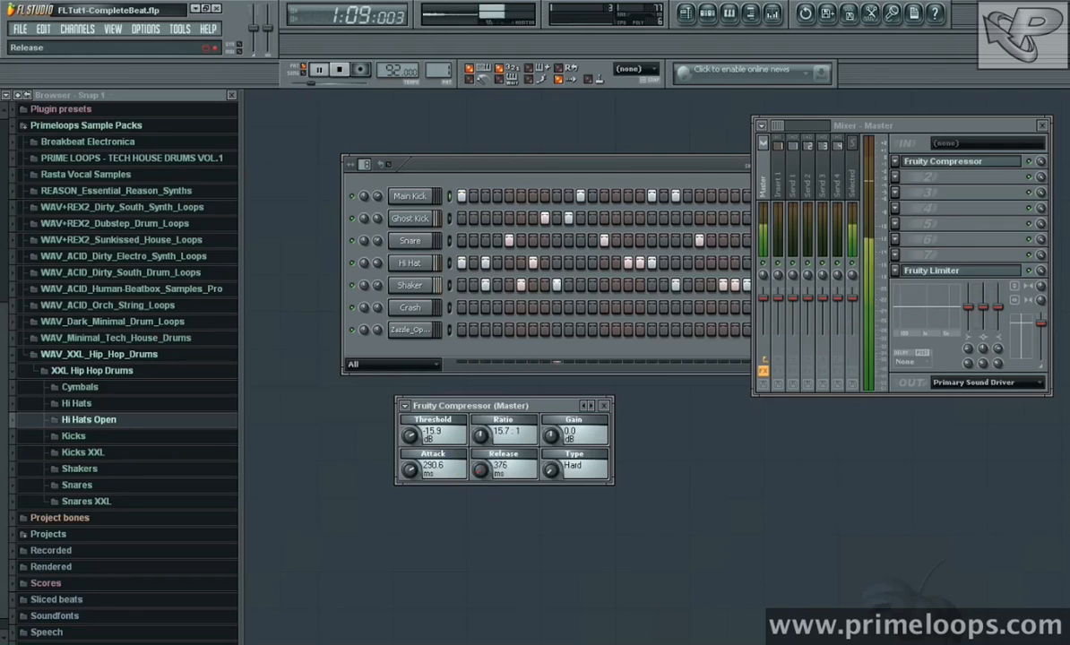
pyautogui.moveTo(409, 469); pyautogui.dragTo(409, 457)
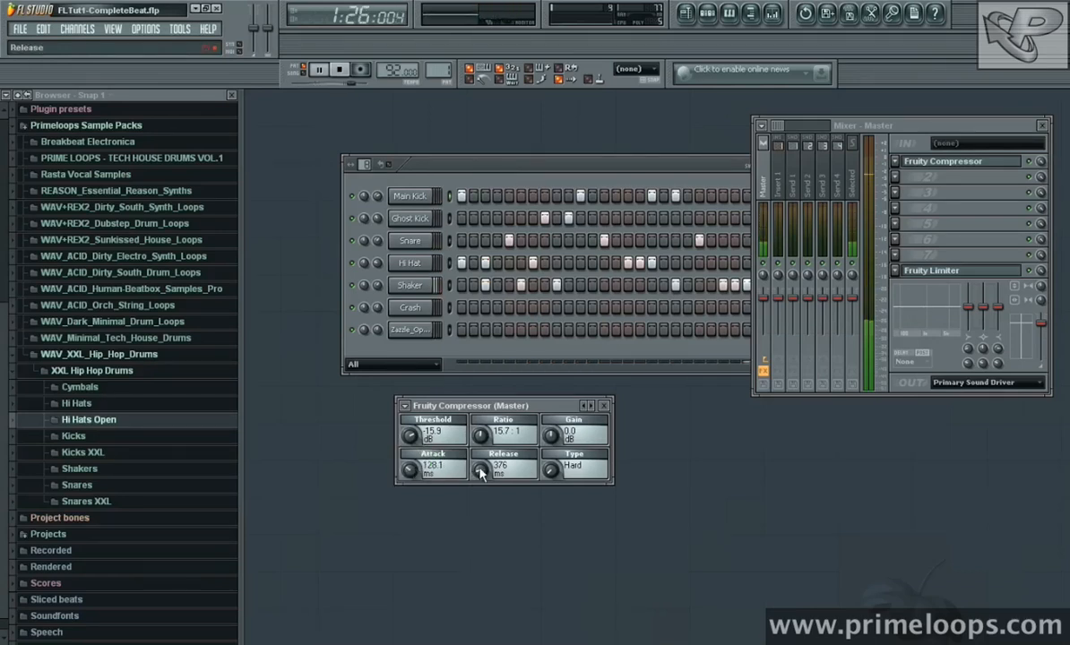
pyautogui.moveTo(480, 466); pyautogui.dragTo(480, 475)
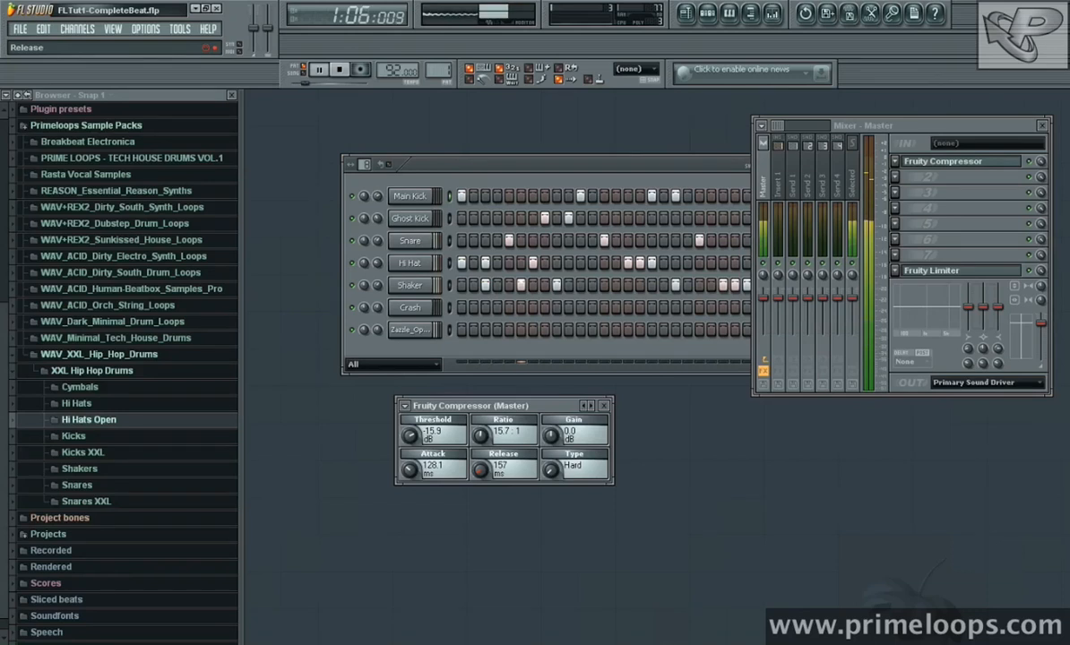
pyautogui.moveTo(480, 466); pyautogui.dragTo(480, 451)
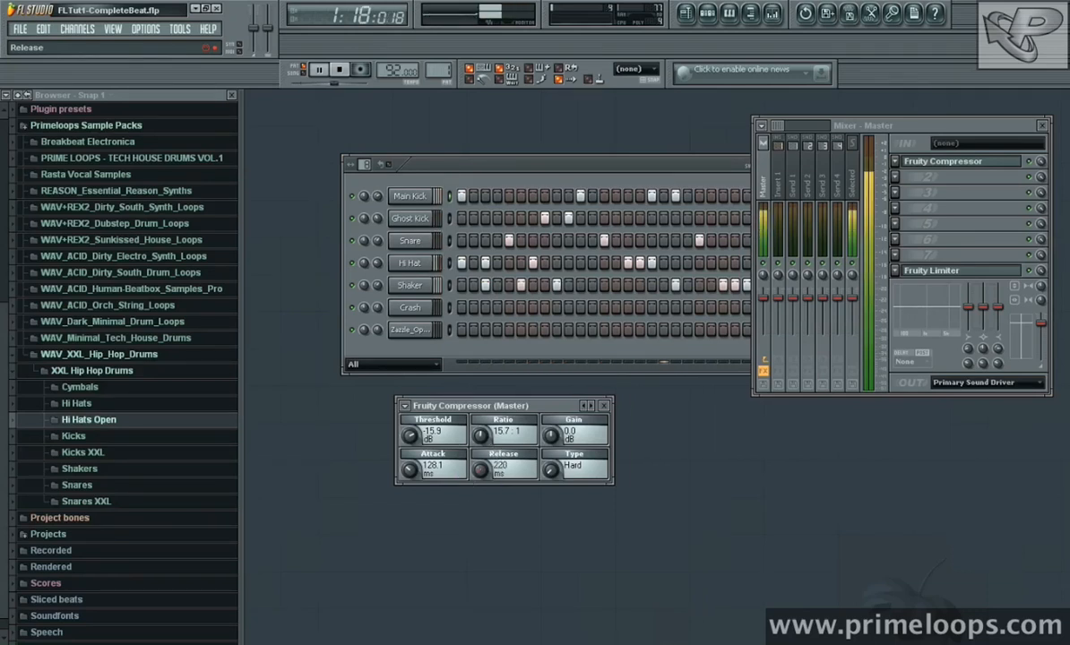
pyautogui.moveTo(480, 444); pyautogui.dragTo(480, 452)
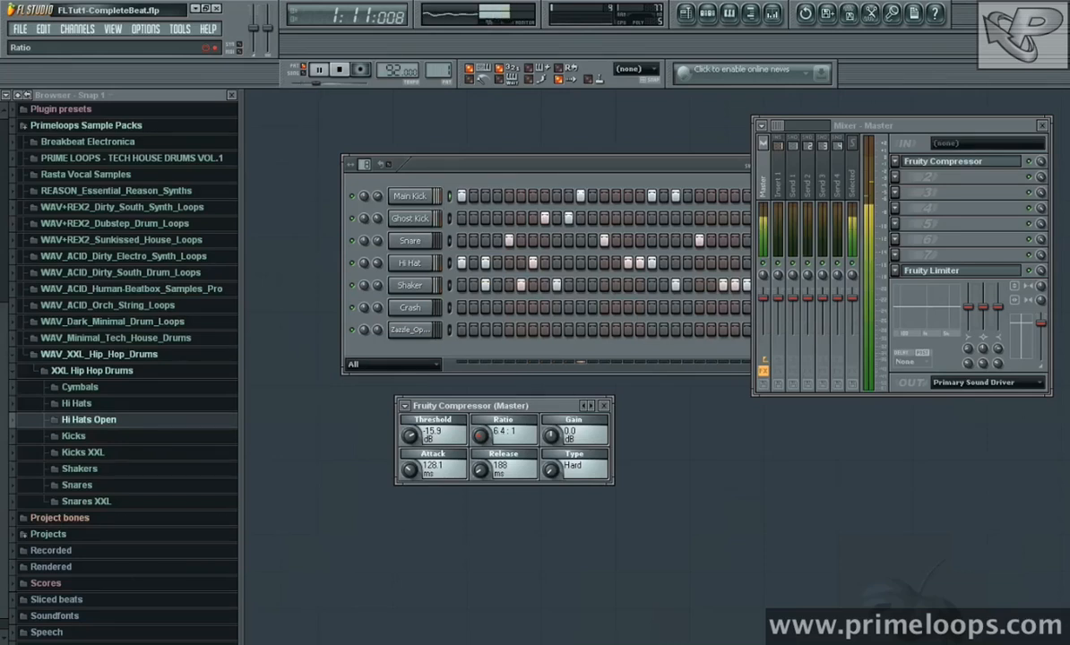
pyautogui.moveTo(480, 435); pyautogui.dragTo(480, 444)
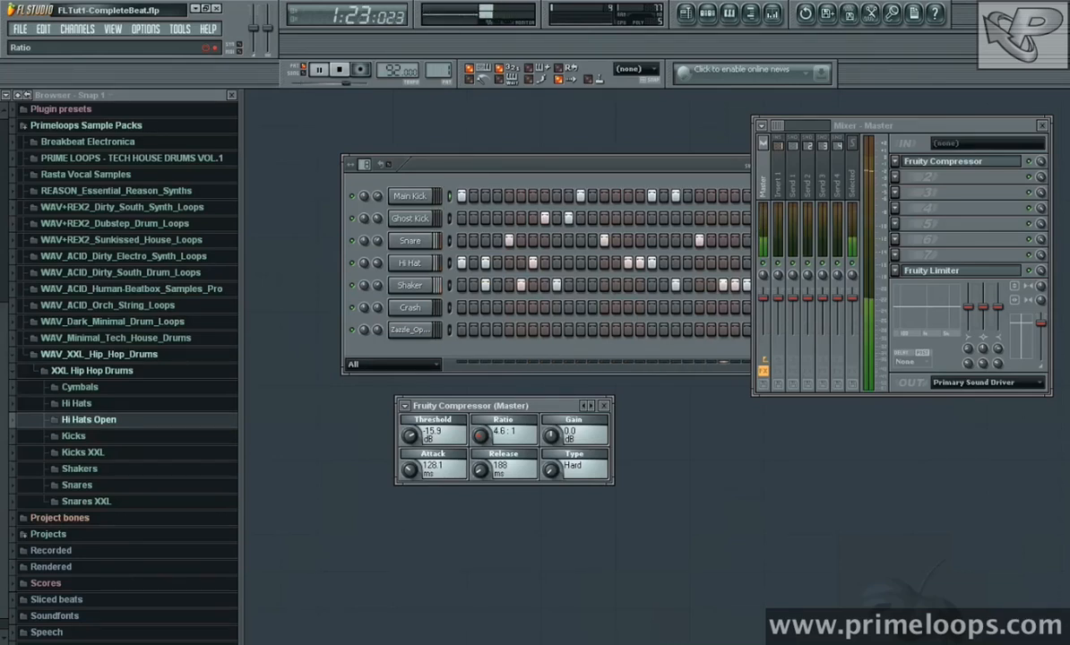
pyautogui.moveTo(480, 435); pyautogui.dragTo(480, 444)
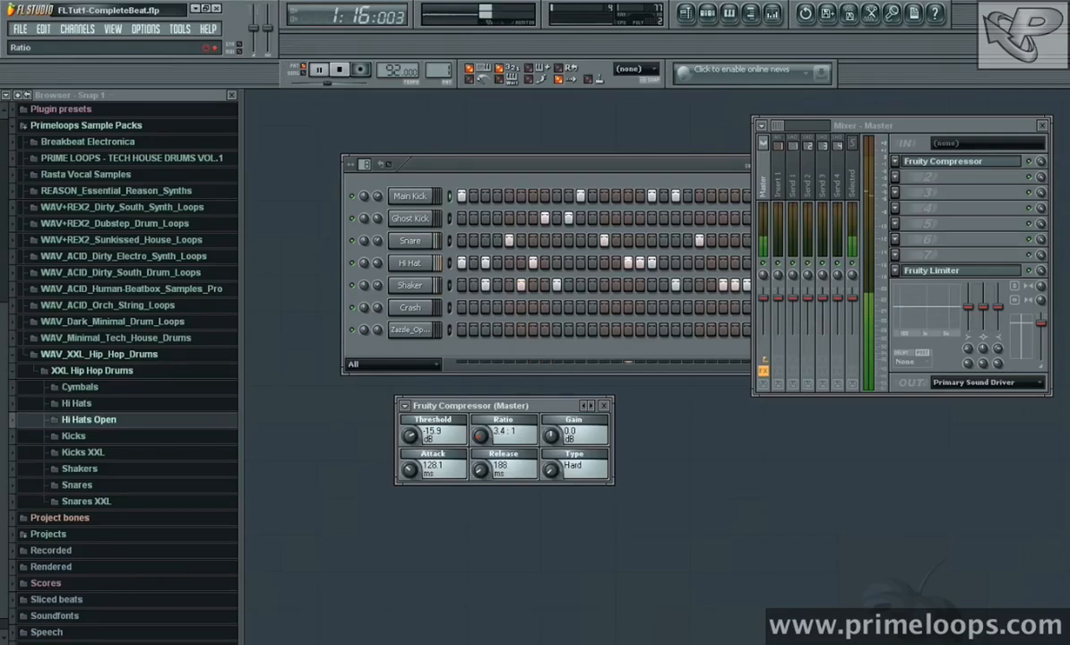
pyautogui.click(339, 70)
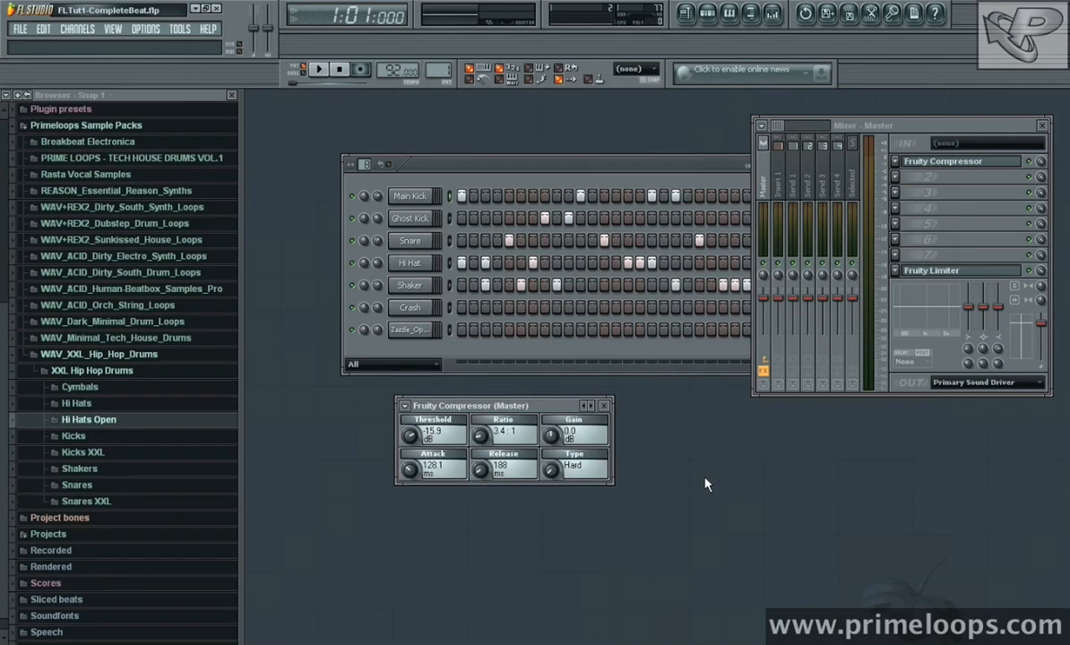
pyautogui.moveTo(968, 180)
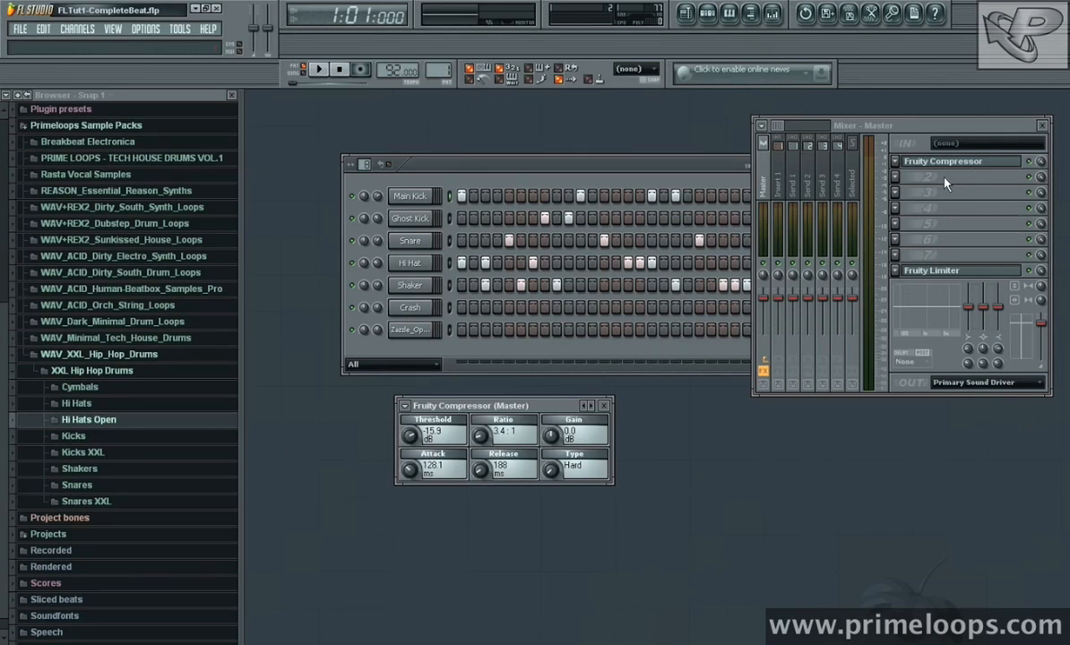
pyautogui.moveTo(905, 179)
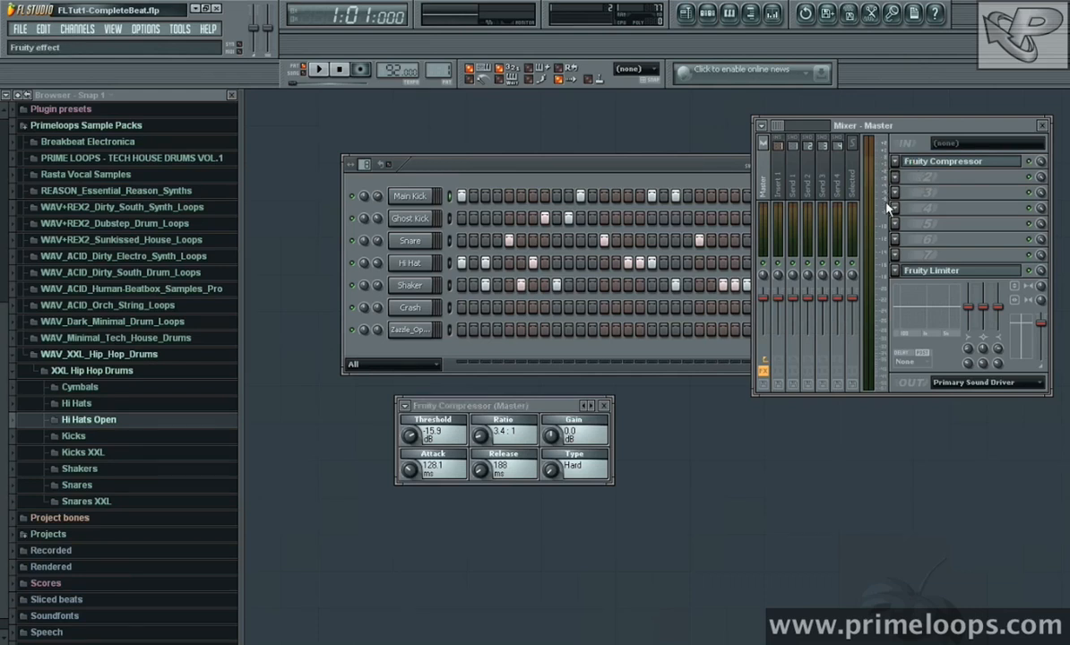
pyautogui.moveTo(894, 478)
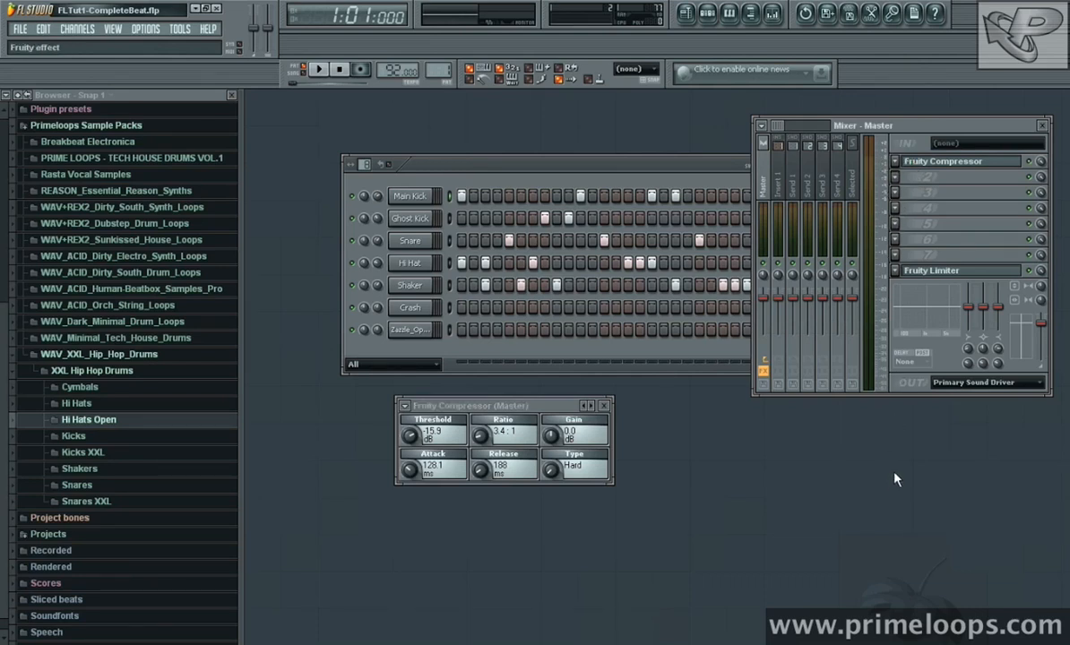
# Step: Load Fruity Parametric EQ 2 on the master channel after the compressor and audition the beat
pyautogui.click(958, 177)
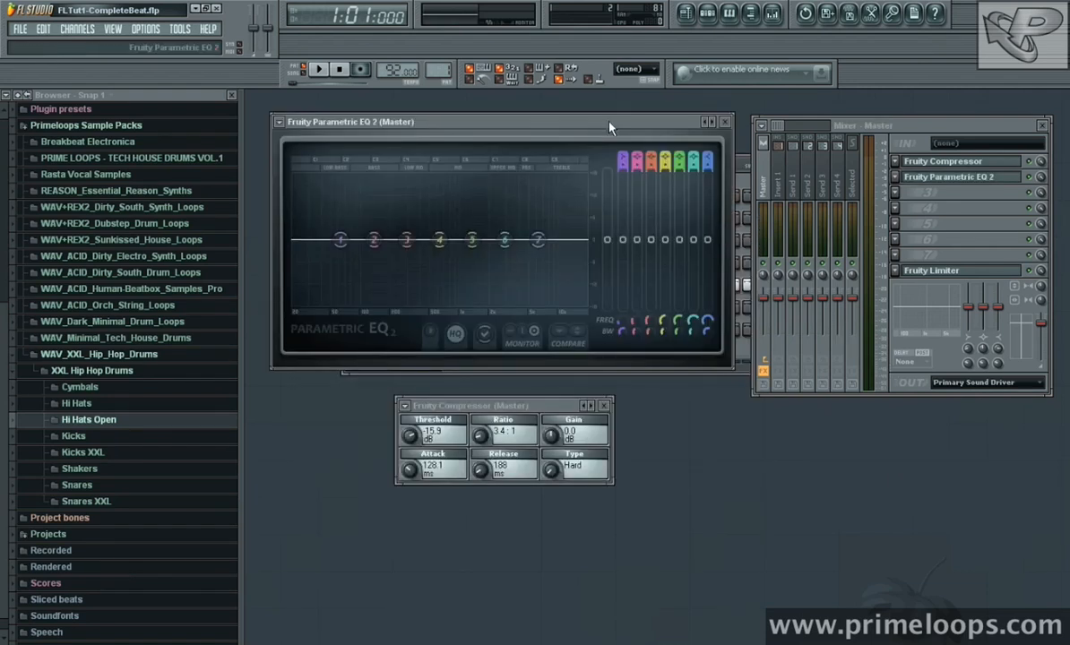
pyautogui.moveTo(355, 170)
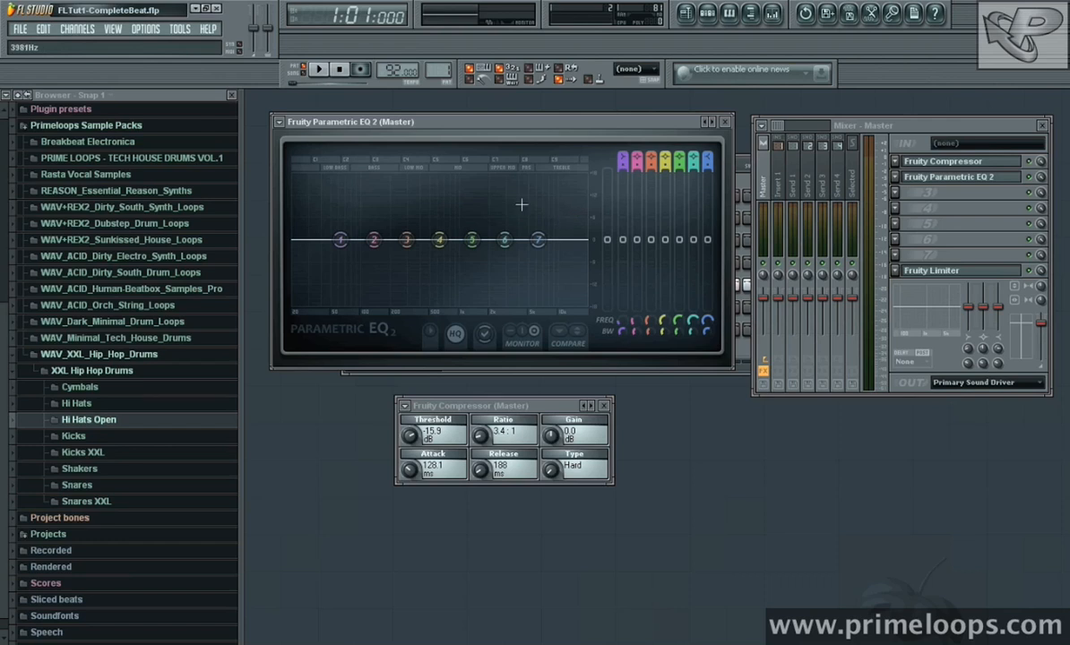
pyautogui.moveTo(534, 194)
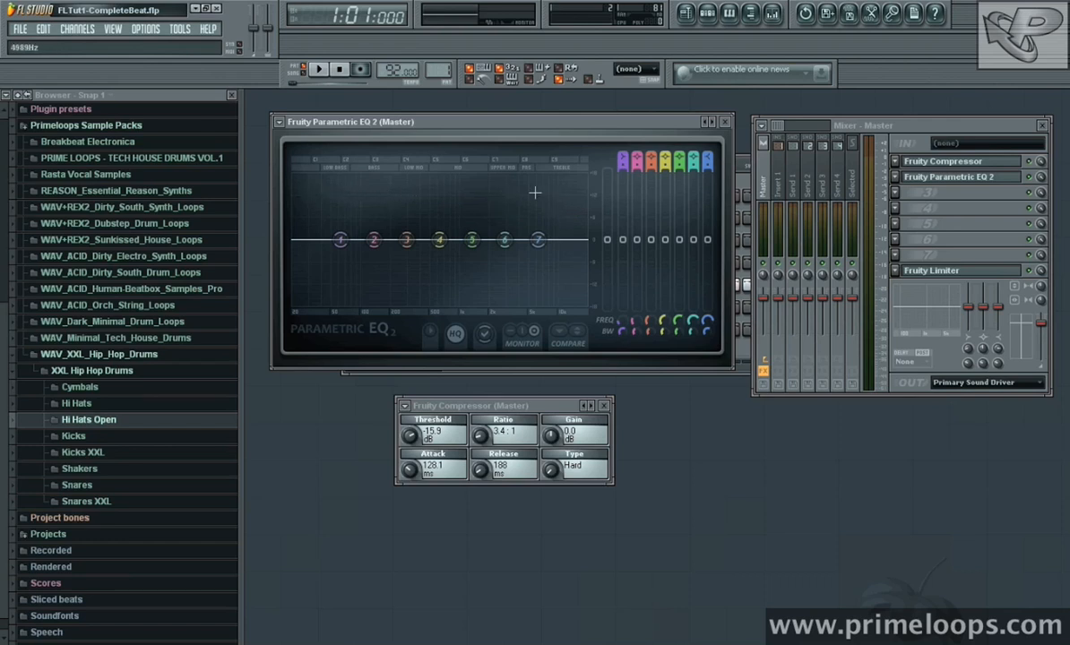
pyautogui.click(319, 68)
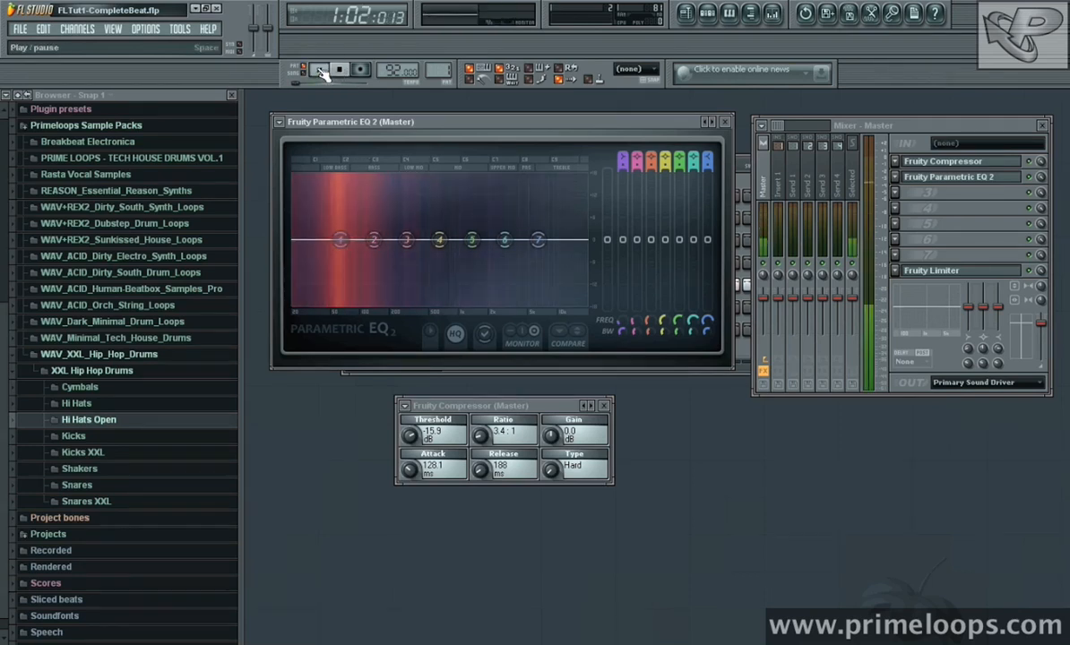
pyautogui.click(319, 70)
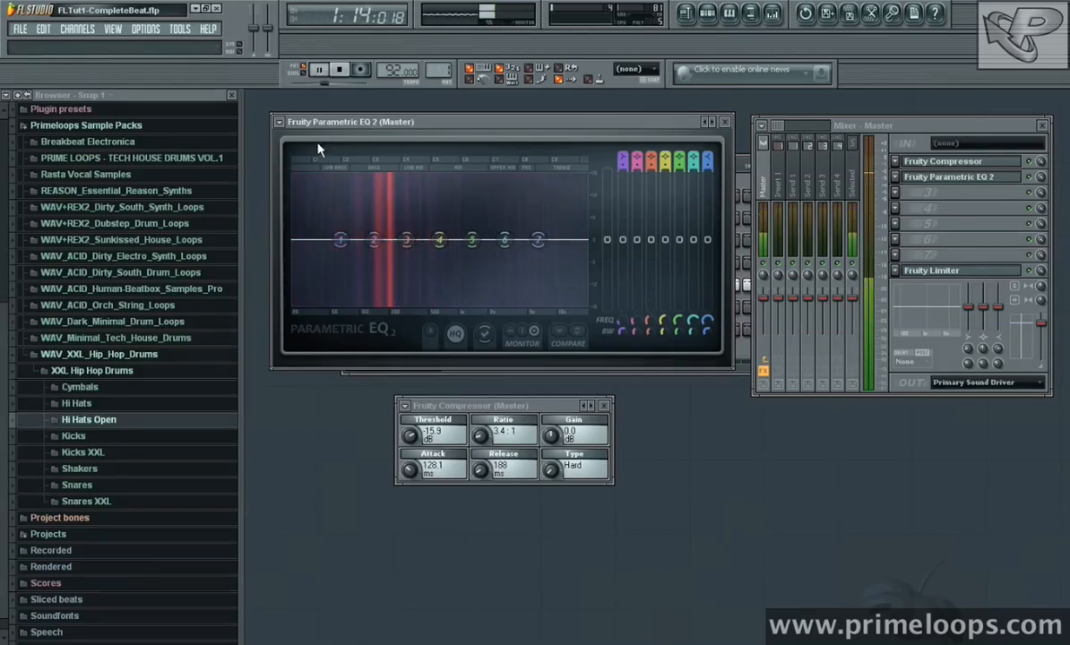
# Step: Reshape the EQ's lower and mid bands while toggling beat playback
pyautogui.moveTo(373, 240); pyautogui.dragTo(373, 240)
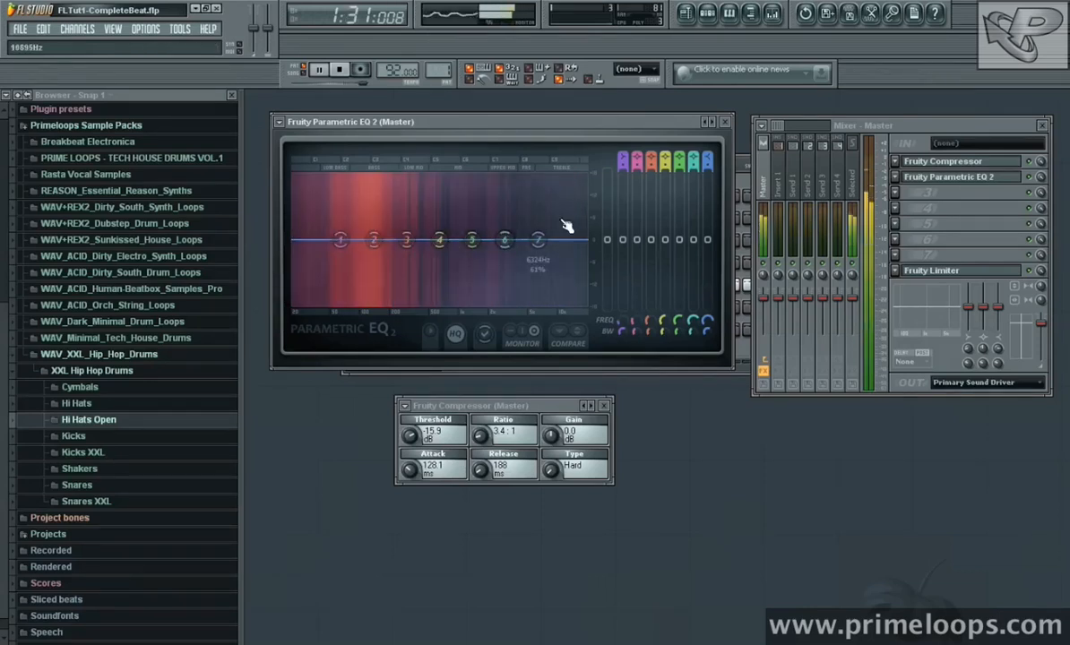
pyautogui.click(319, 70)
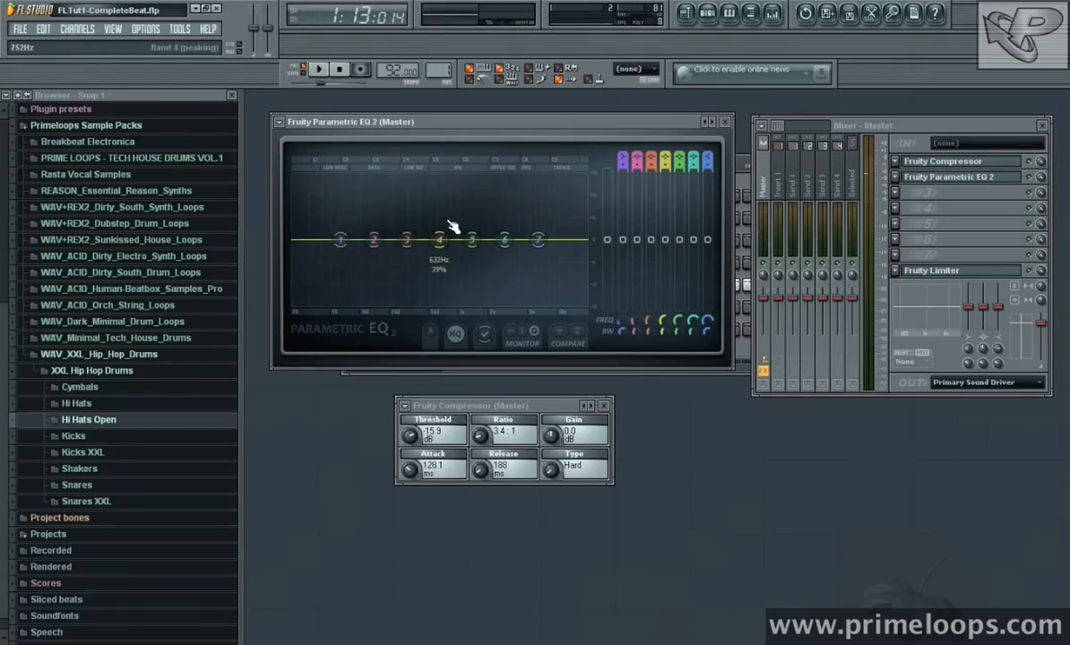
pyautogui.moveTo(439, 225); pyautogui.dragTo(469, 242)
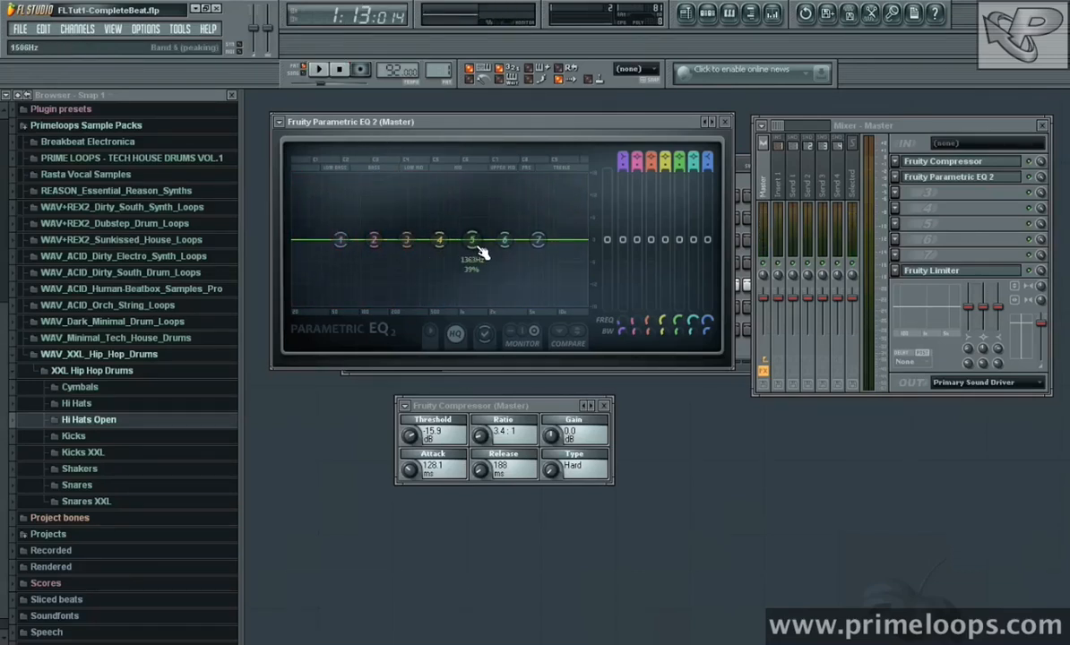
pyautogui.moveTo(473, 240); pyautogui.dragTo(439, 242)
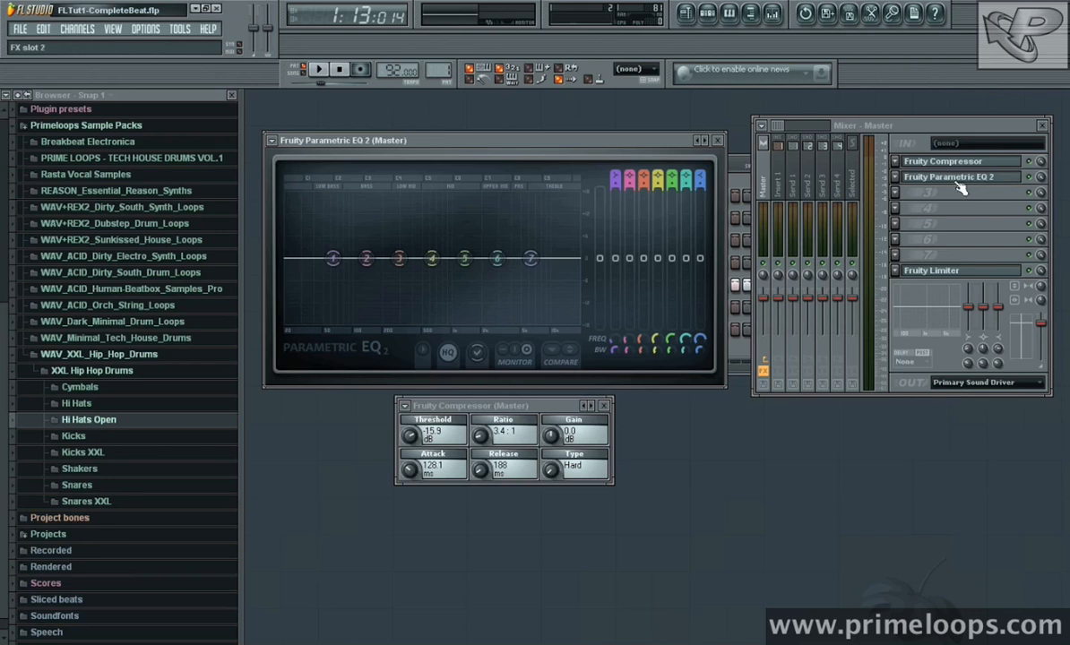
pyautogui.moveTo(928, 176)
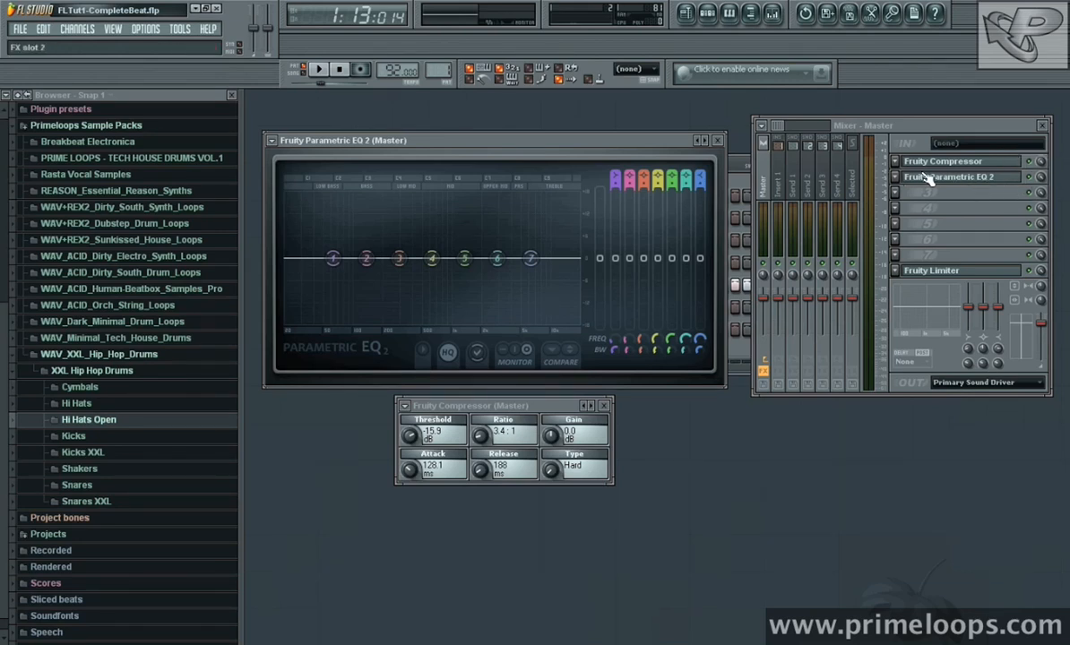
pyautogui.moveTo(932, 182)
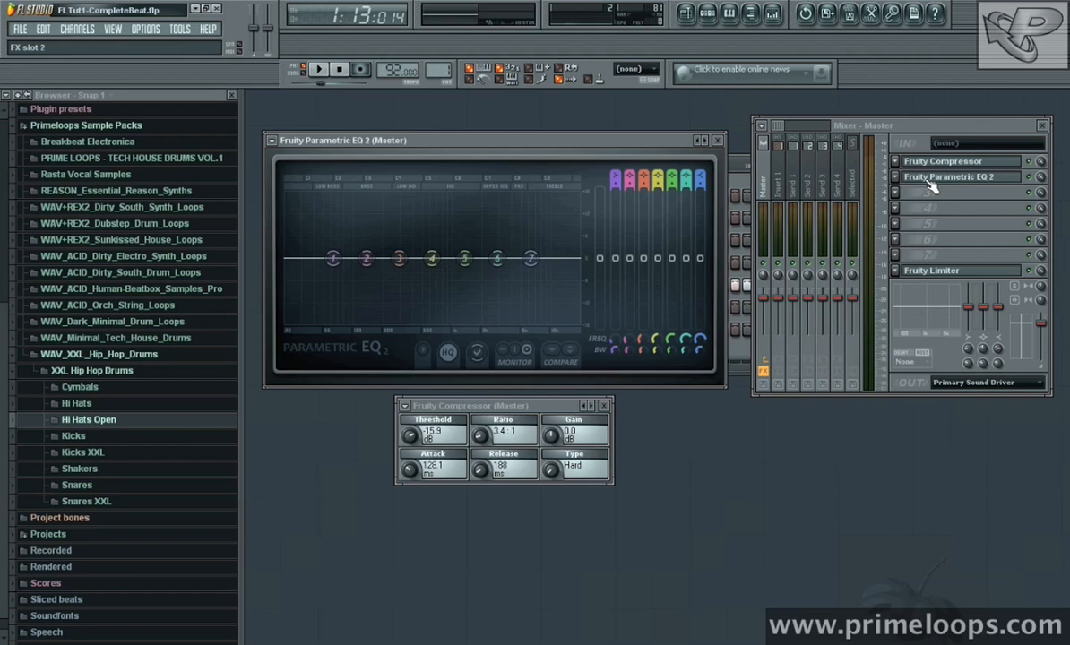
pyautogui.moveTo(487, 192)
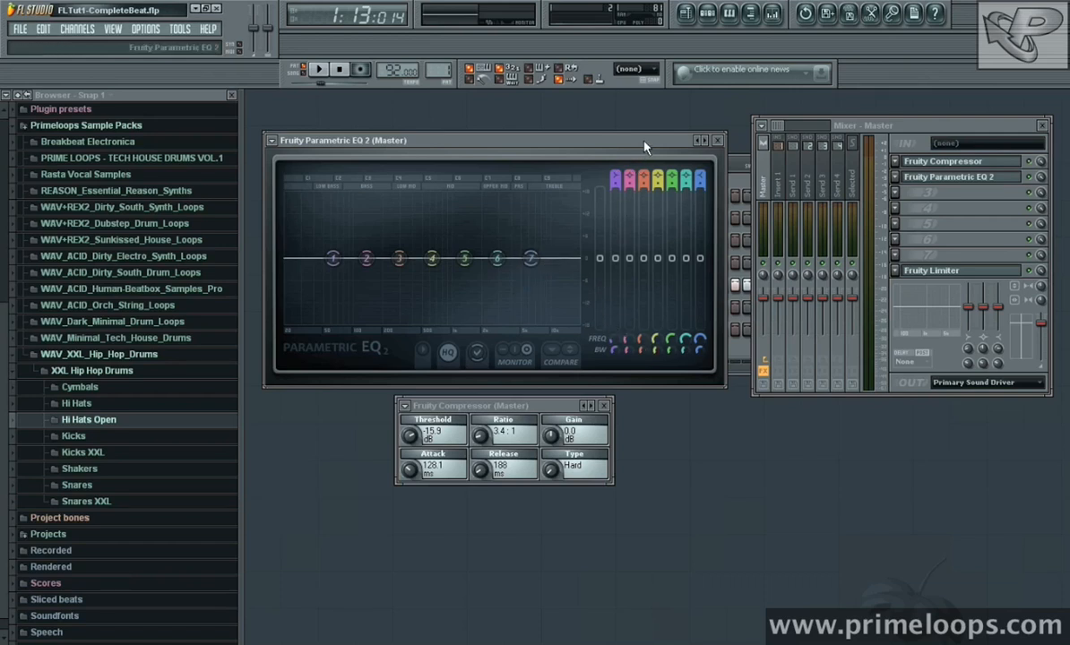
# Step: Lift band 7 of the master EQ slightly for brighter highs and compare by toggling
pyautogui.click(319, 68)
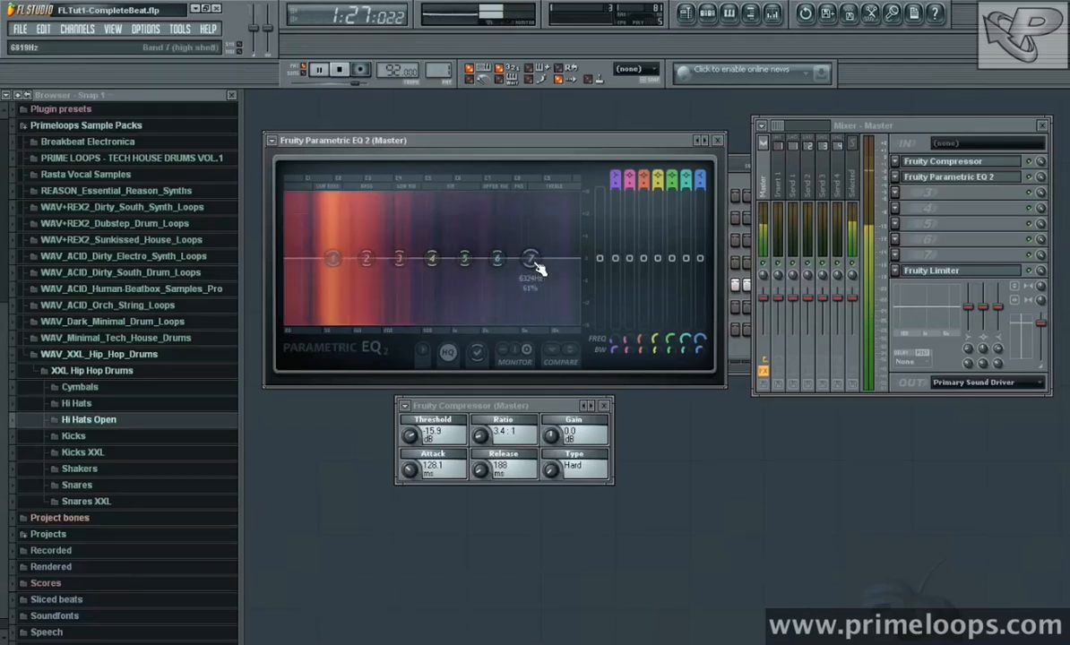
pyautogui.moveTo(530, 258); pyautogui.dragTo(523, 248)
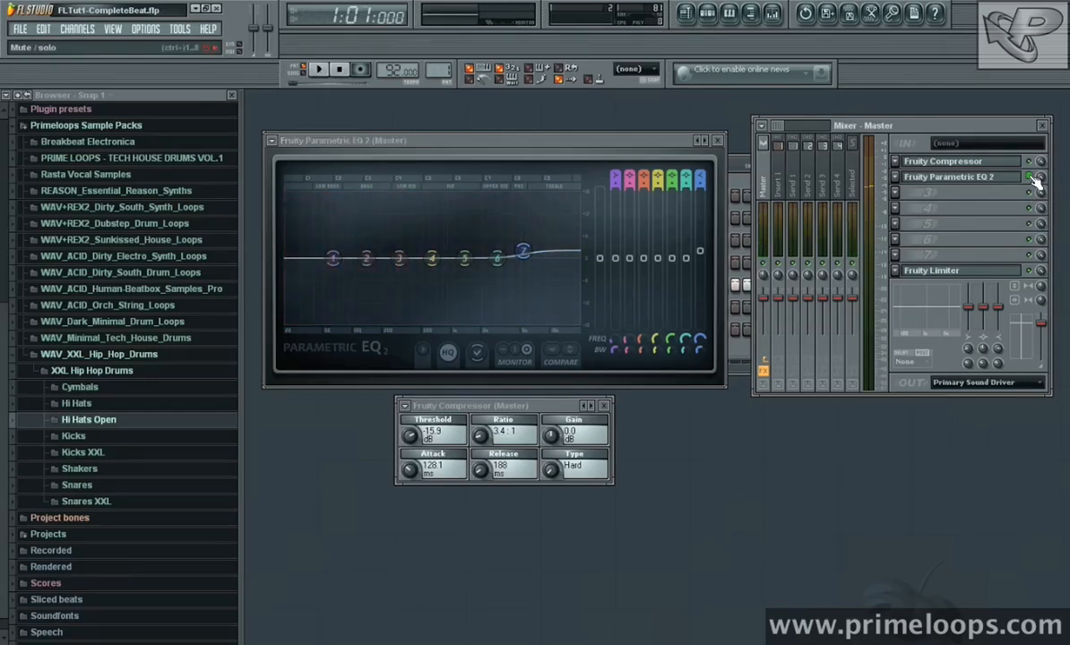
pyautogui.click(319, 68)
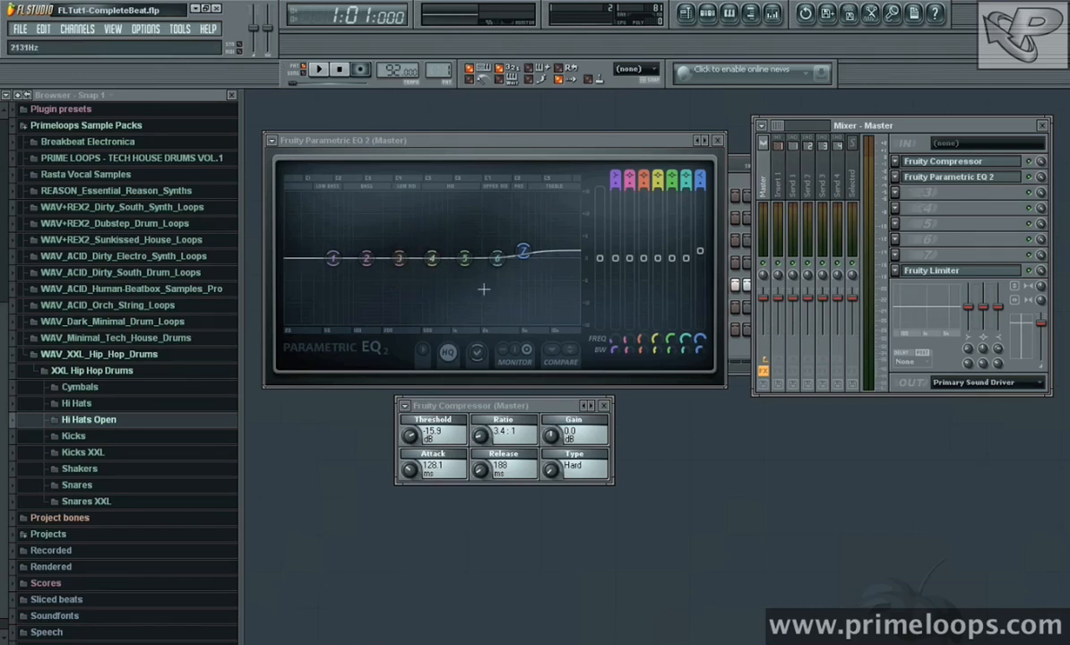
# Step: Give band 4 of the master EQ a small boost settled near 570 Hz while auditioning the beat
pyautogui.click(319, 68)
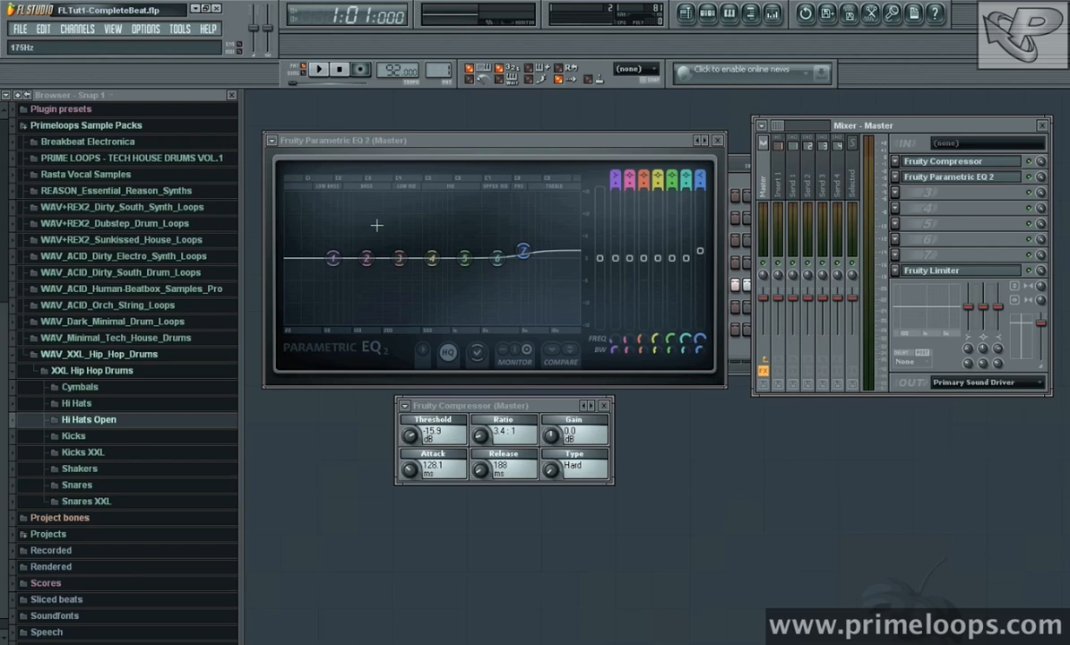
pyautogui.click(319, 68)
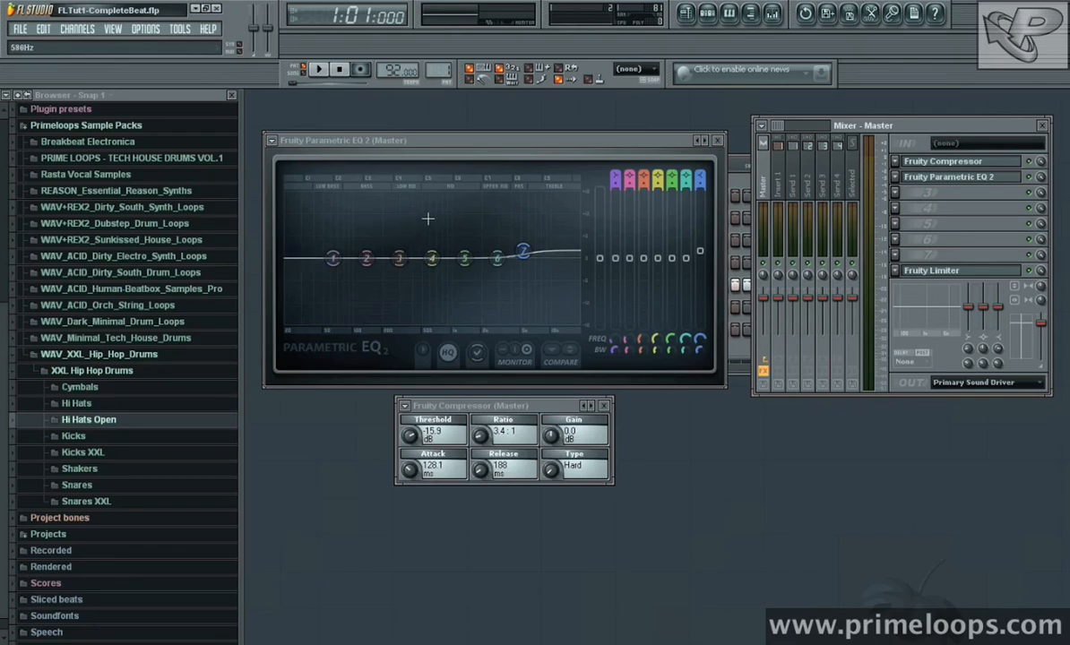
pyautogui.moveTo(512, 222)
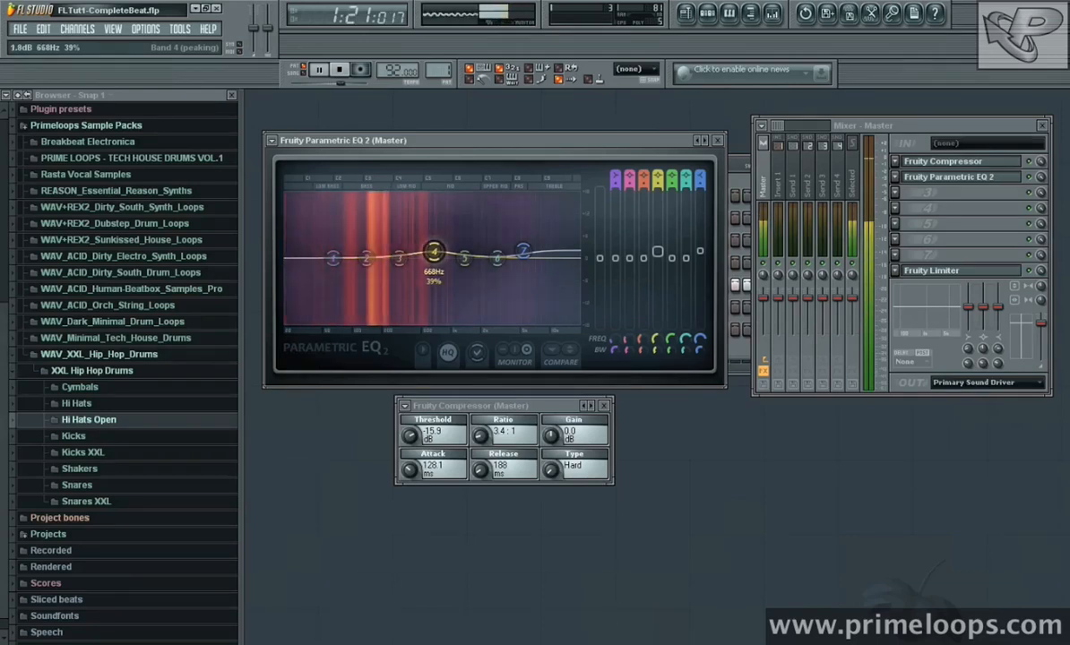
pyautogui.moveTo(432, 251); pyautogui.dragTo(421, 251)
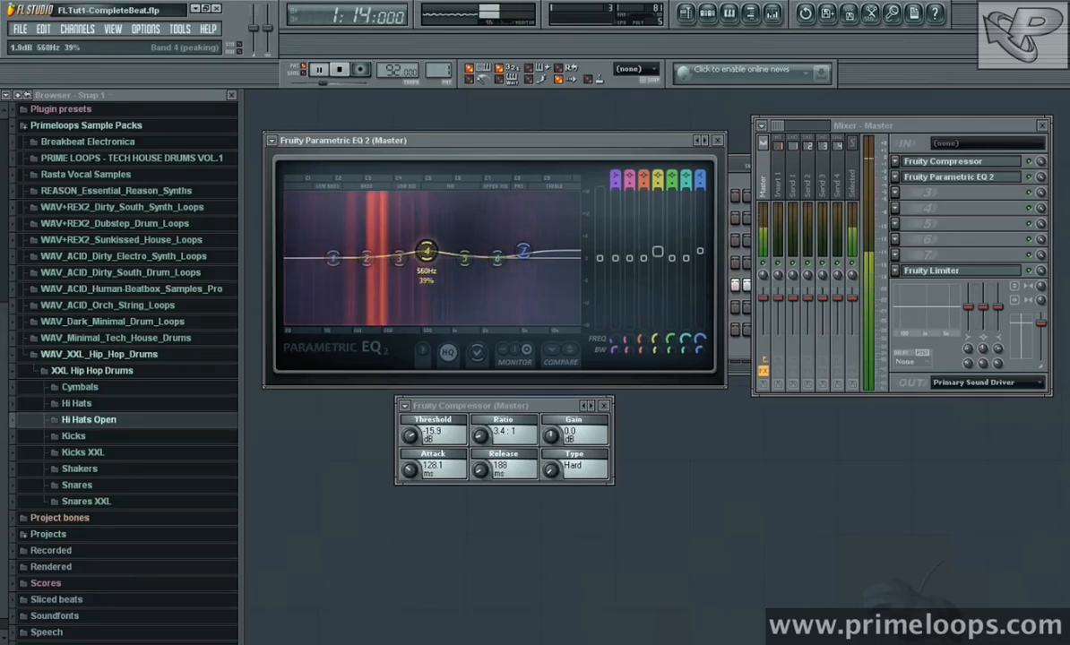
pyautogui.moveTo(427, 251); pyautogui.dragTo(430, 249)
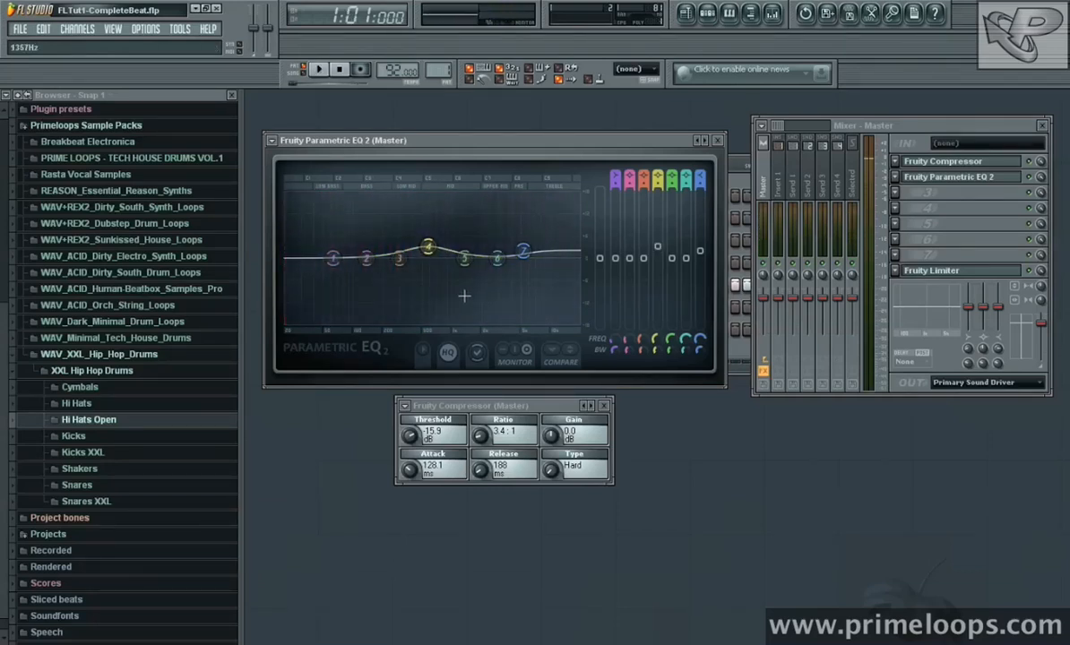
pyautogui.moveTo(427, 247); pyautogui.dragTo(430, 253)
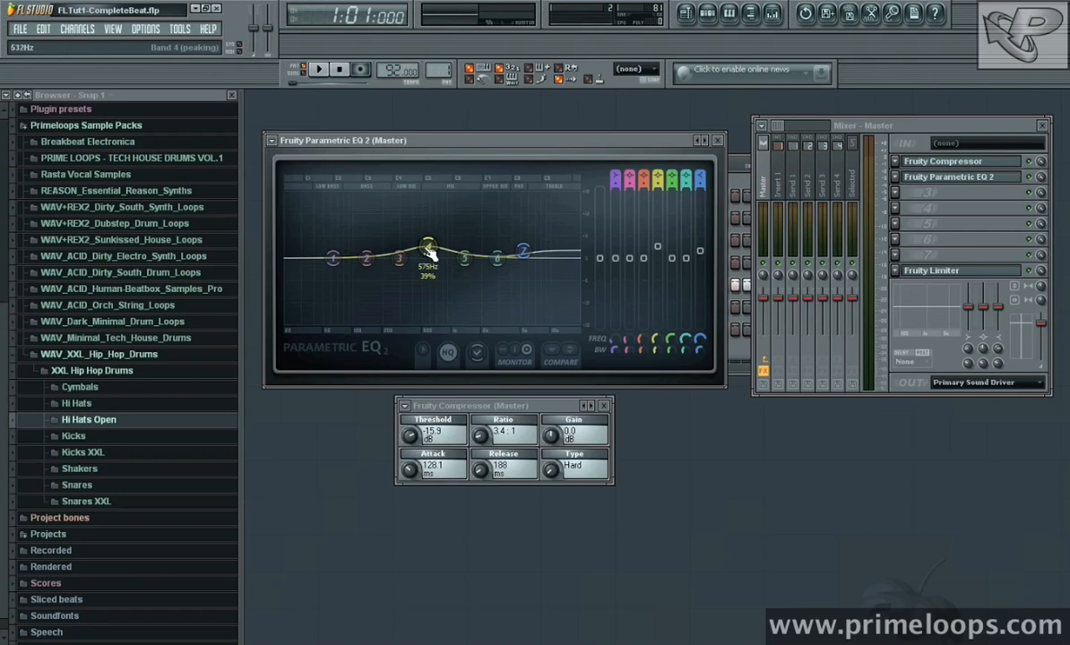
pyautogui.moveTo(429, 248); pyautogui.dragTo(412, 272)
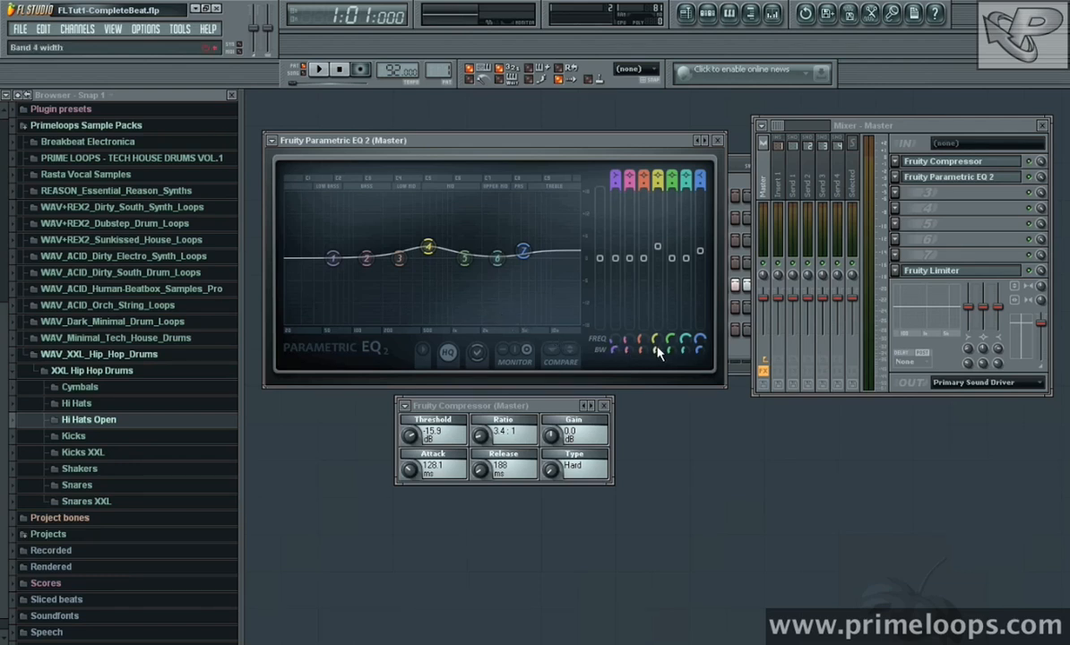
# Step: Narrow band 4's width on the master EQ so the mid boost is tighter
pyautogui.moveTo(427, 241); pyautogui.dragTo(427, 249)
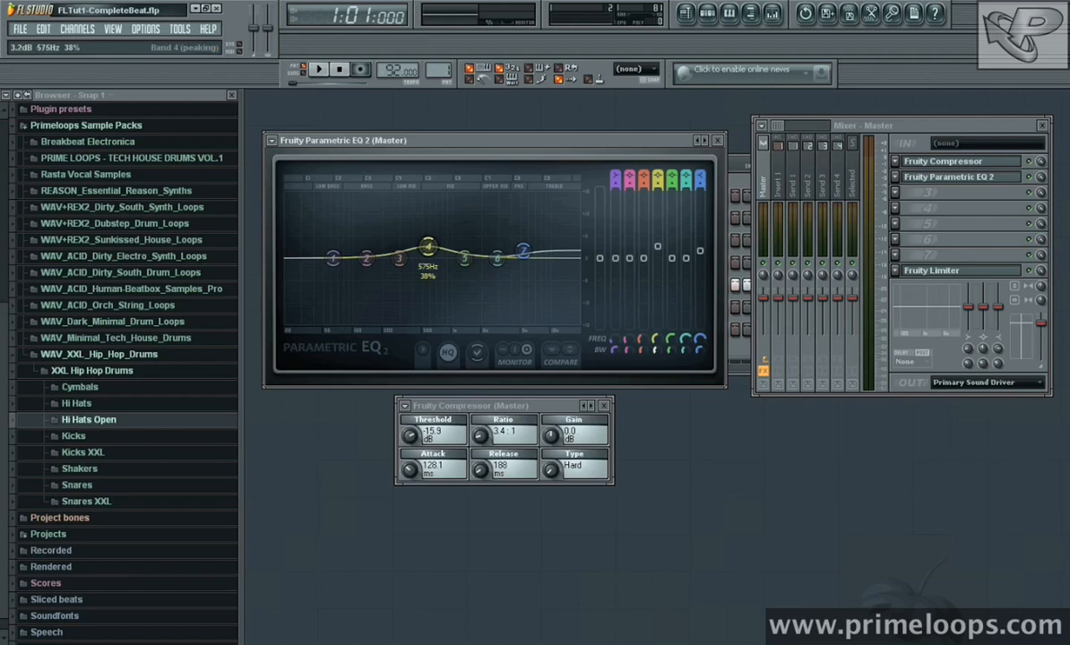
pyautogui.moveTo(427, 247); pyautogui.dragTo(426, 251)
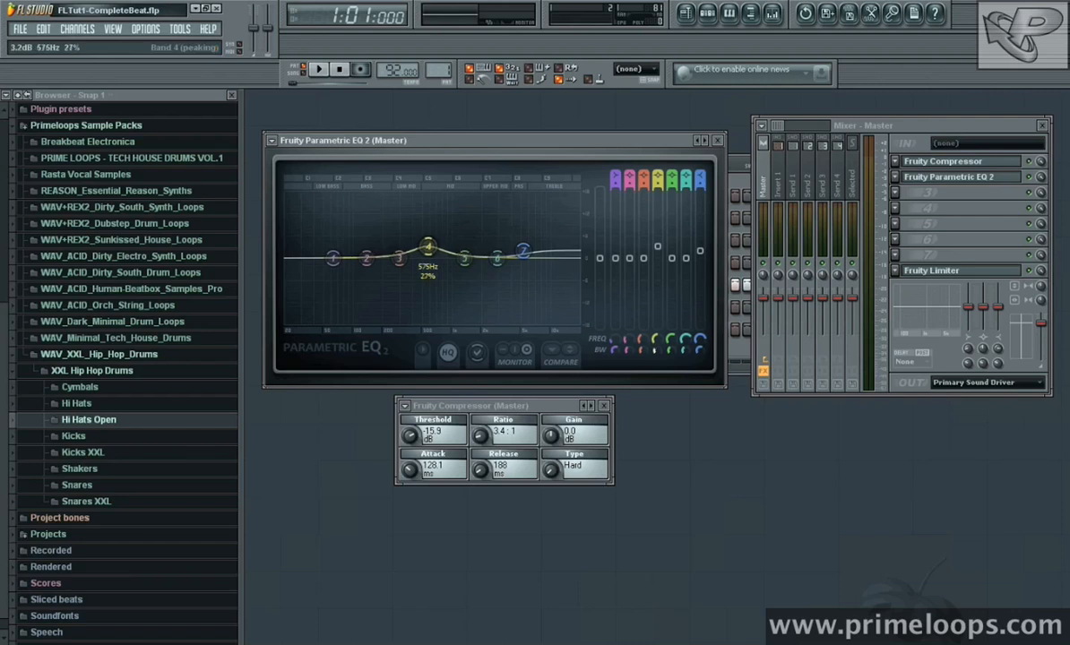
pyautogui.moveTo(428, 247); pyautogui.dragTo(429, 254)
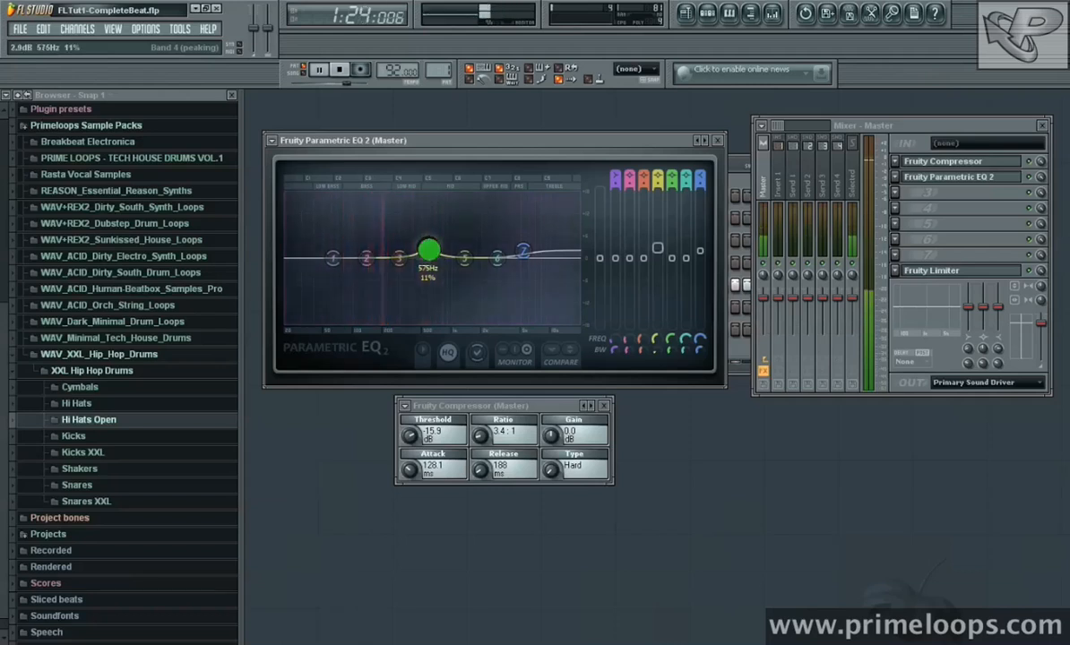
# Step: Audition band 4 as a sharp peak swept up and back near 550 Hz, leaving a small boost
pyautogui.moveTo(428, 249); pyautogui.dragTo(412, 222)
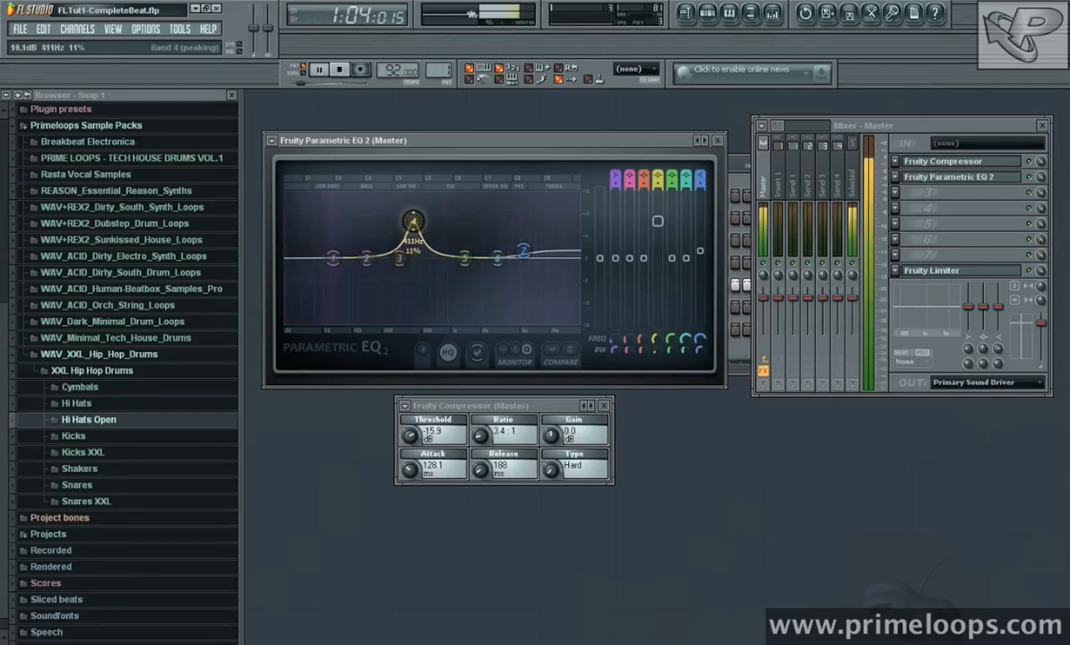
pyautogui.moveTo(412, 218); pyautogui.dragTo(462, 219)
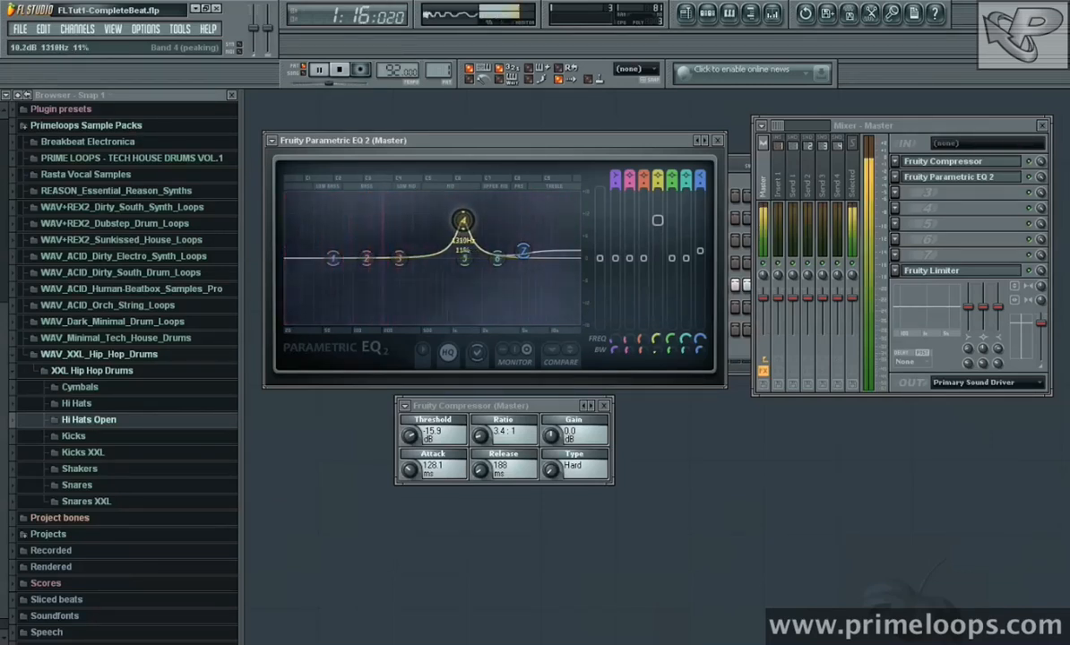
pyautogui.moveTo(462, 218); pyautogui.dragTo(426, 244)
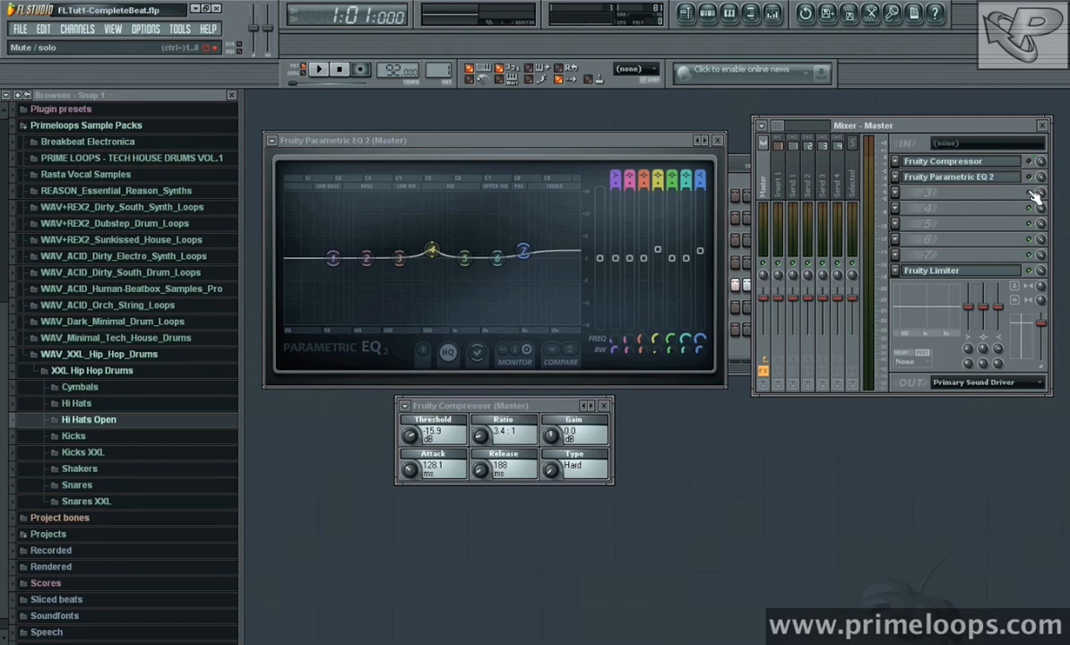
# Step: Bypass and re-enable the EQ and compressor slots to compare, then close both editors
pyautogui.click(317, 69)
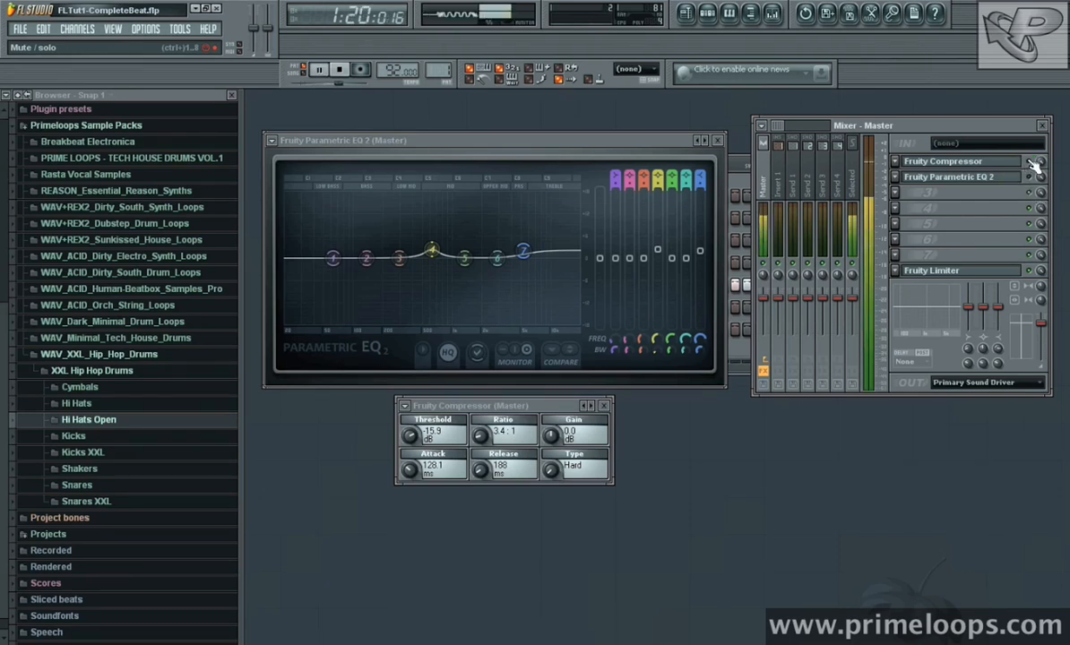
pyautogui.click(339, 68)
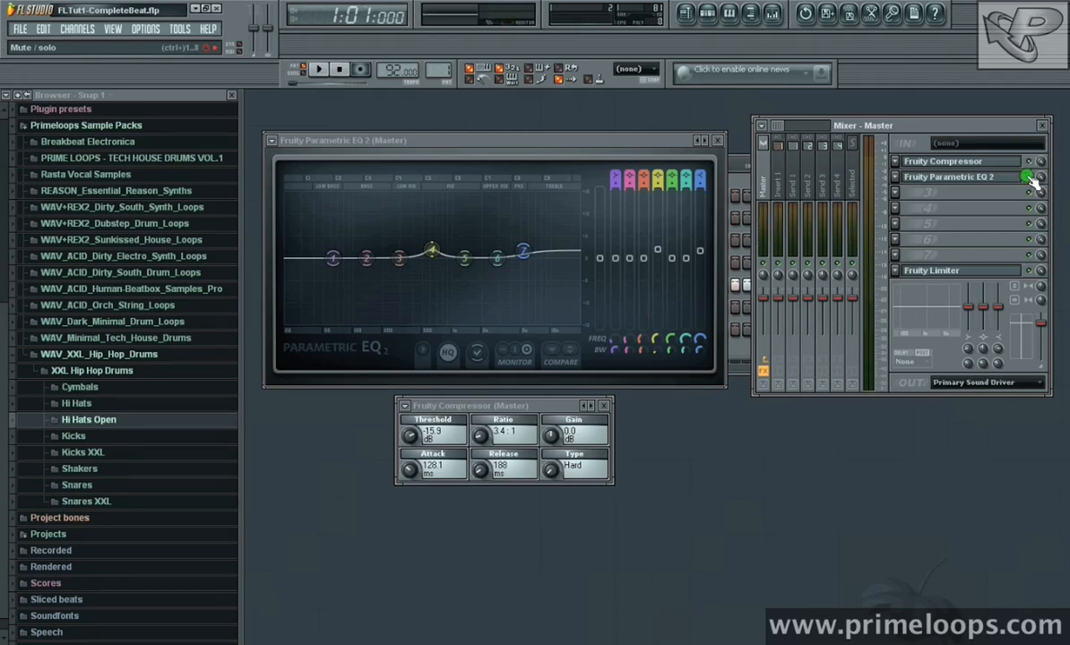
pyautogui.click(319, 68)
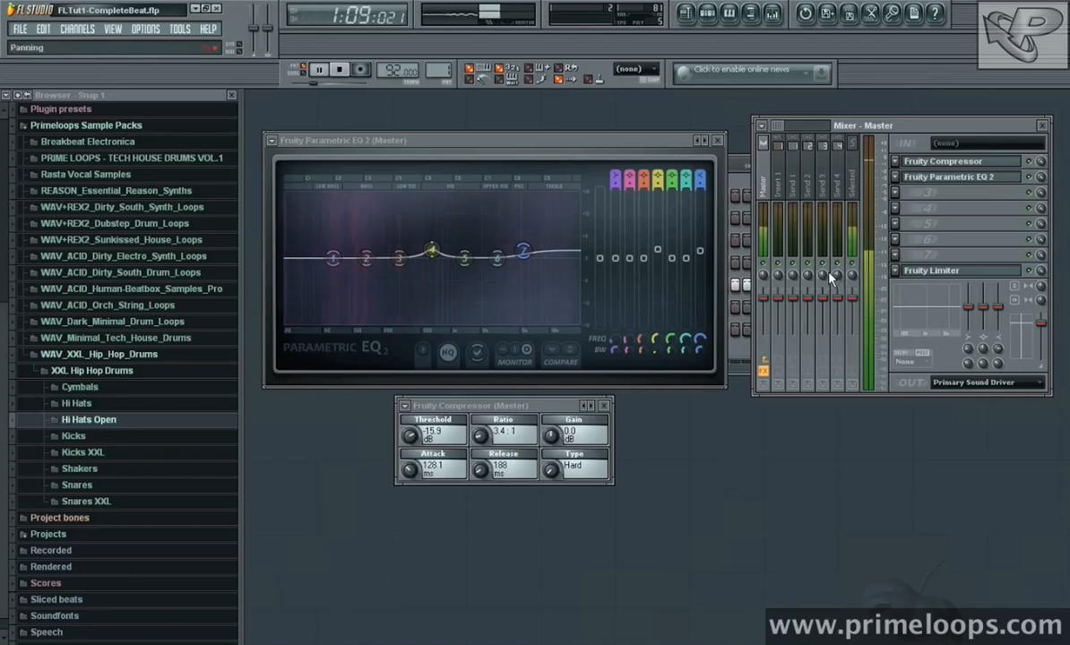
pyautogui.moveTo(523, 251); pyautogui.dragTo(523, 251)
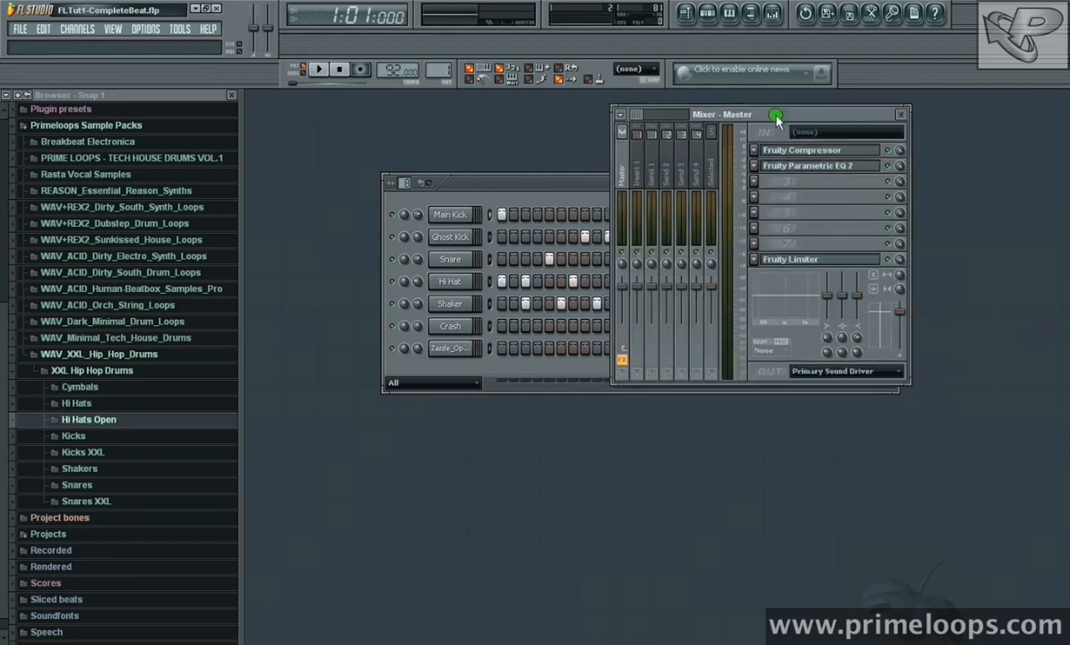
# Step: Reopen the master Fruity Compressor and Parametric EQ 2 editors and nudge band 4 slightly higher
pyautogui.moveTo(722, 115); pyautogui.dragTo(655, 95)
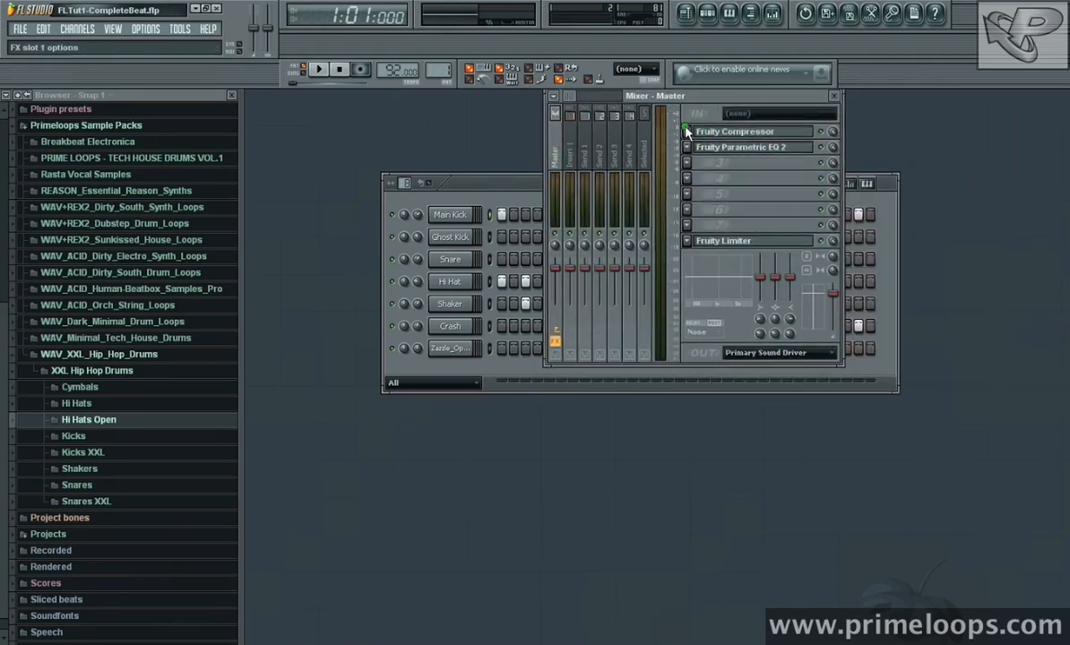
pyautogui.click(734, 131)
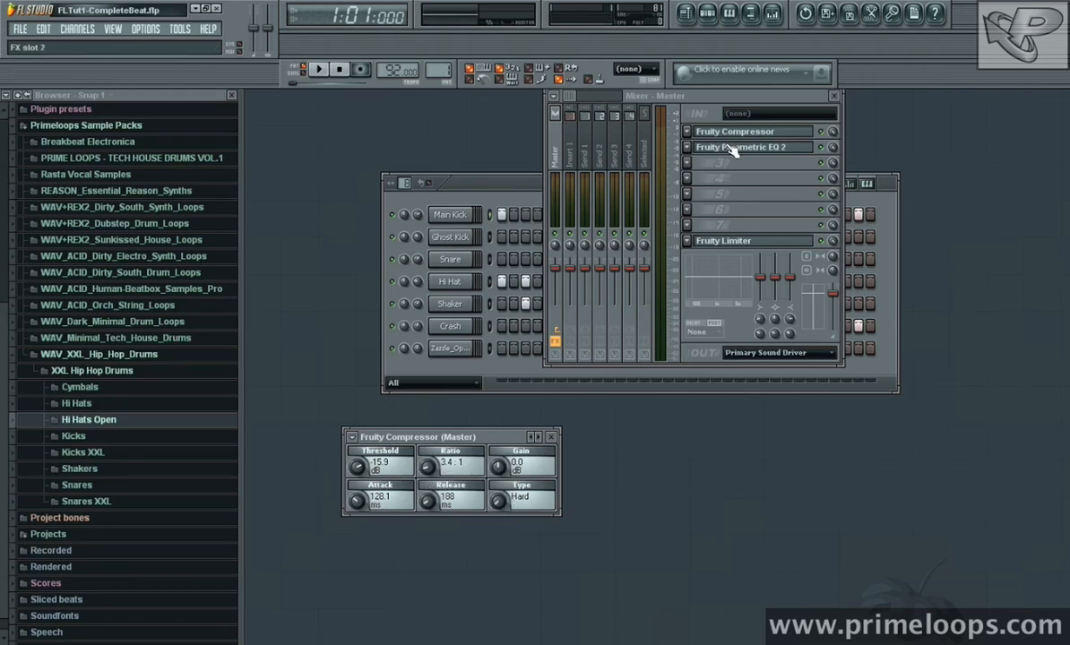
pyautogui.click(741, 146)
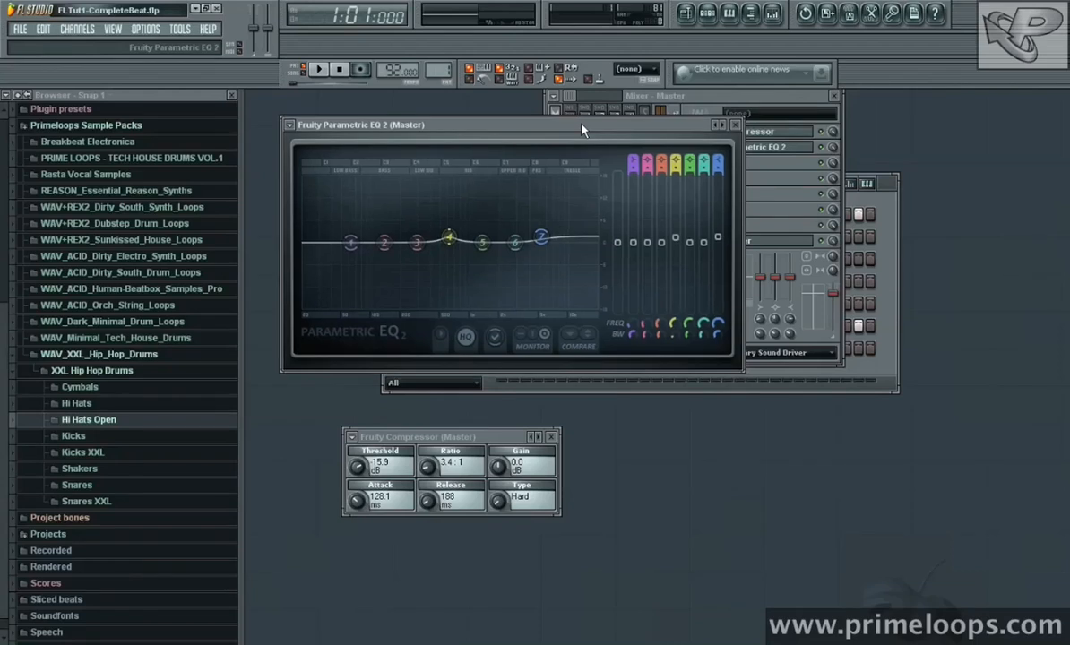
pyautogui.moveTo(577, 200)
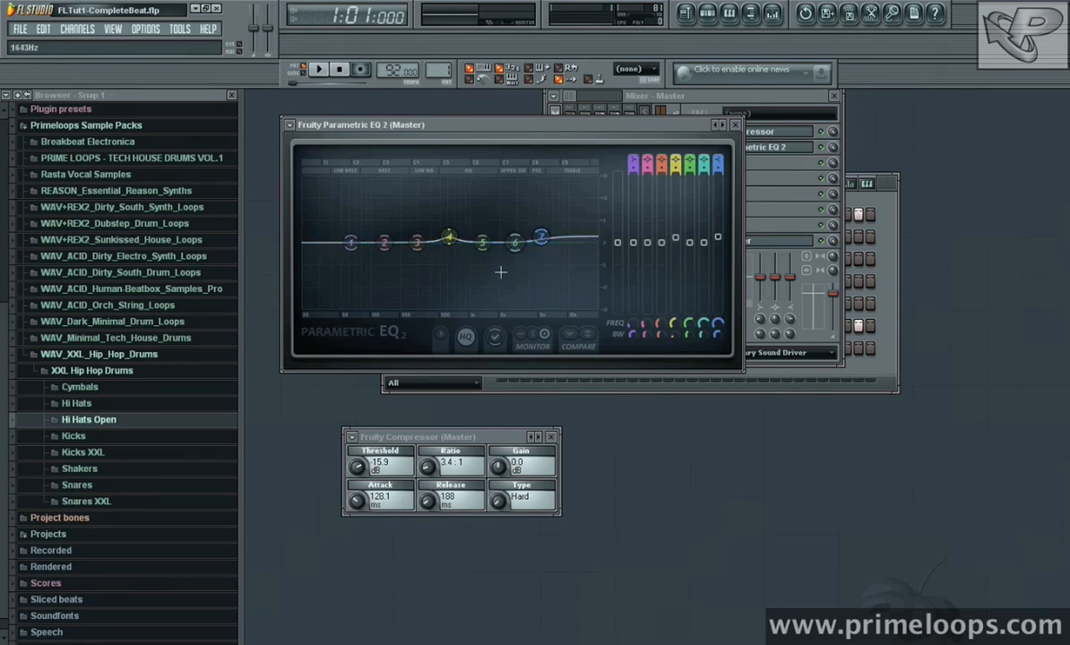
pyautogui.moveTo(448, 237); pyautogui.dragTo(448, 240)
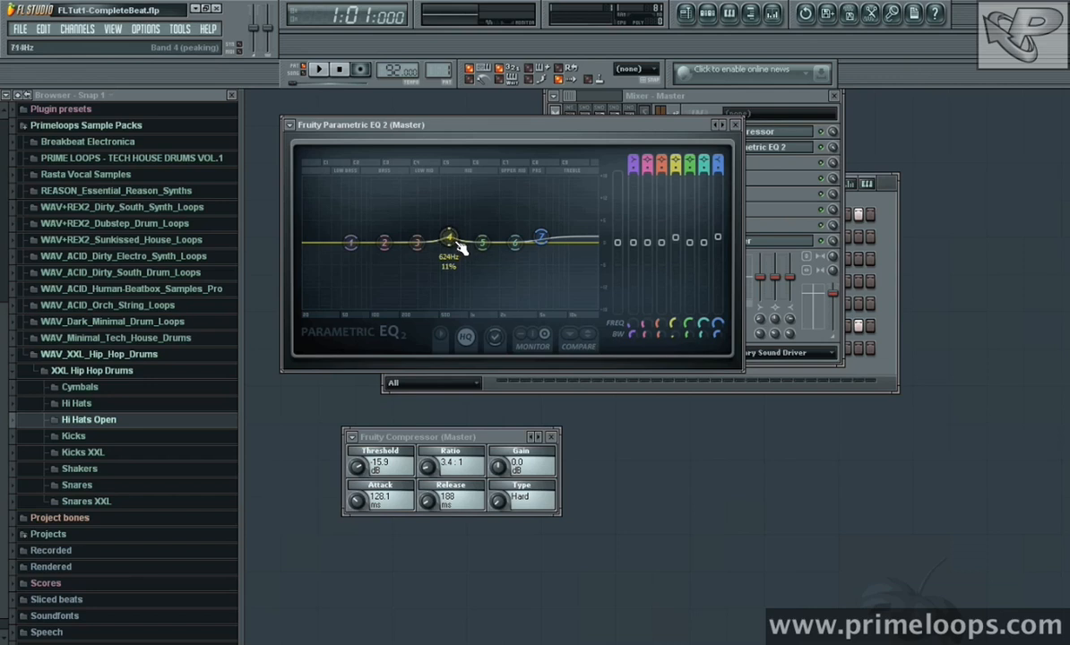
pyautogui.moveTo(735, 500)
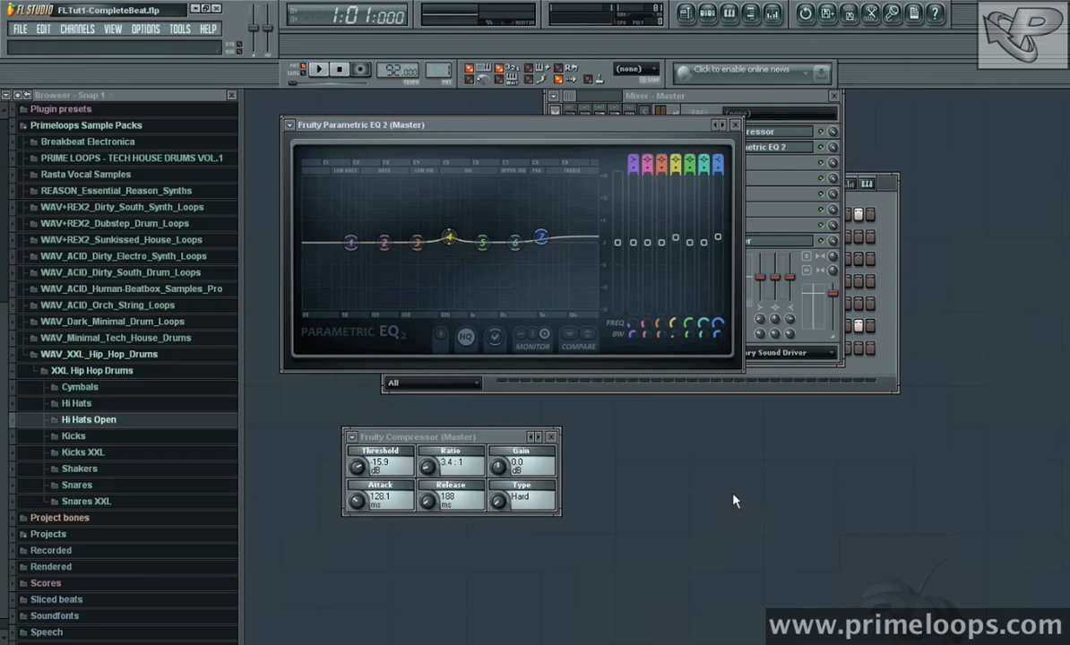